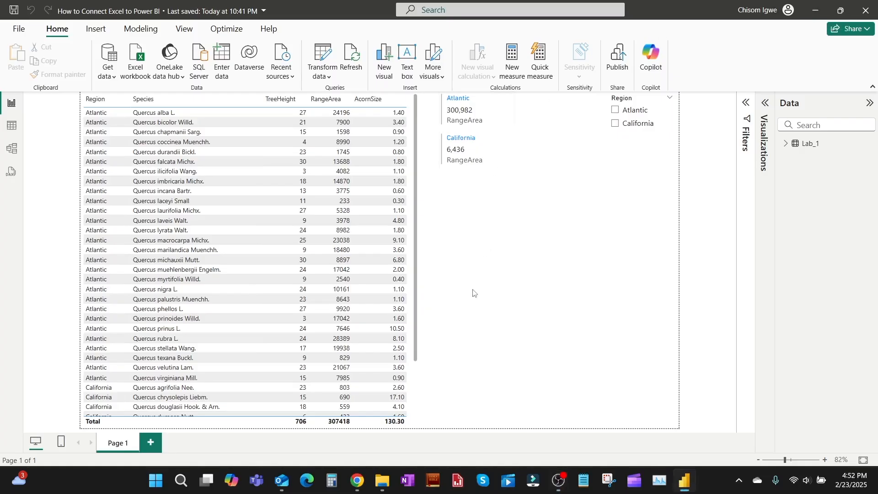
mouse_move(479, 235)
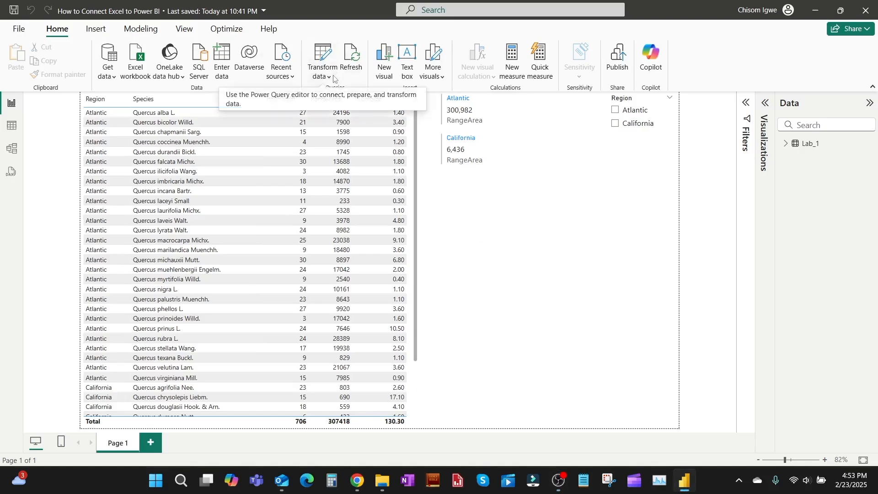
- Open Power Query Editor on the Lab_1 query via Transform data
left_click(330, 76)
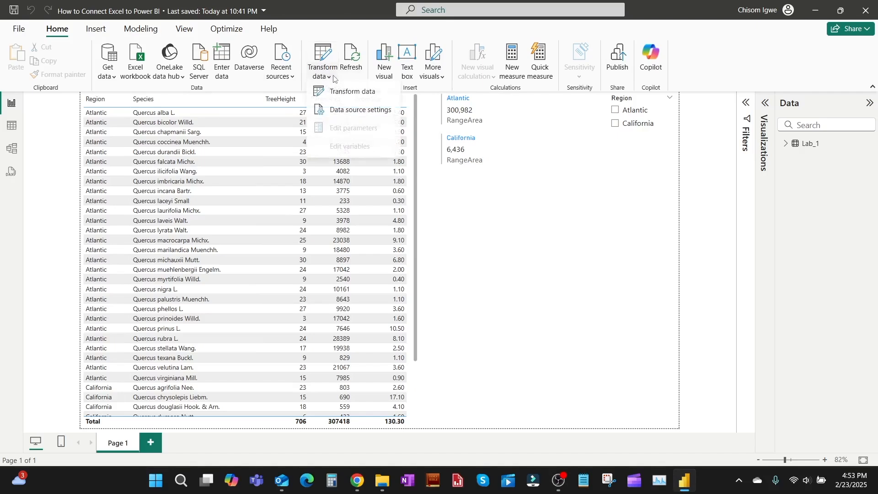
mouse_move(361, 114)
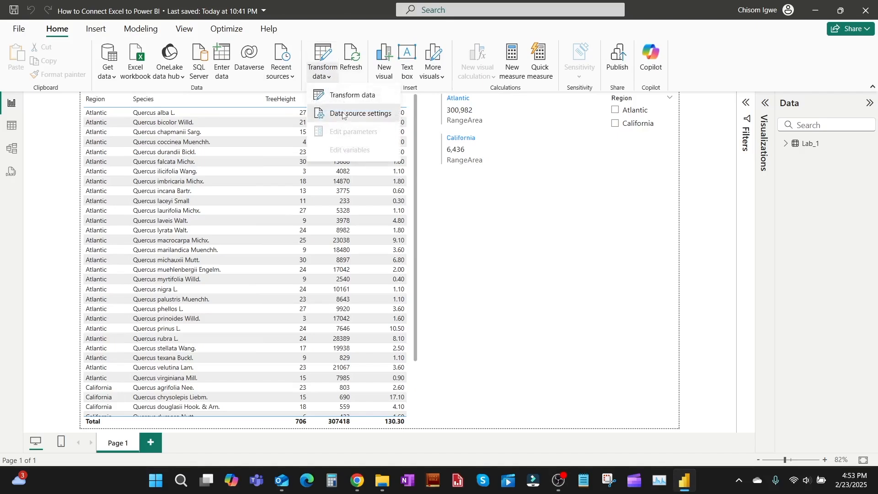
left_click(322, 62)
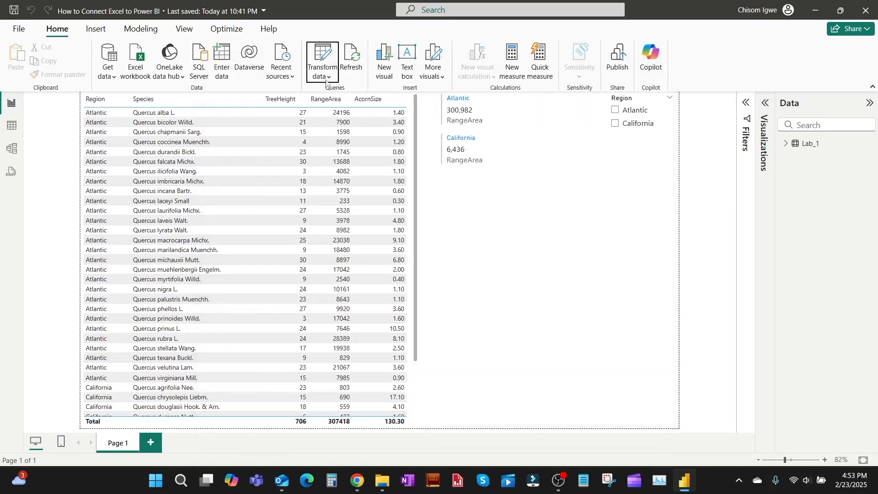
left_click(322, 76)
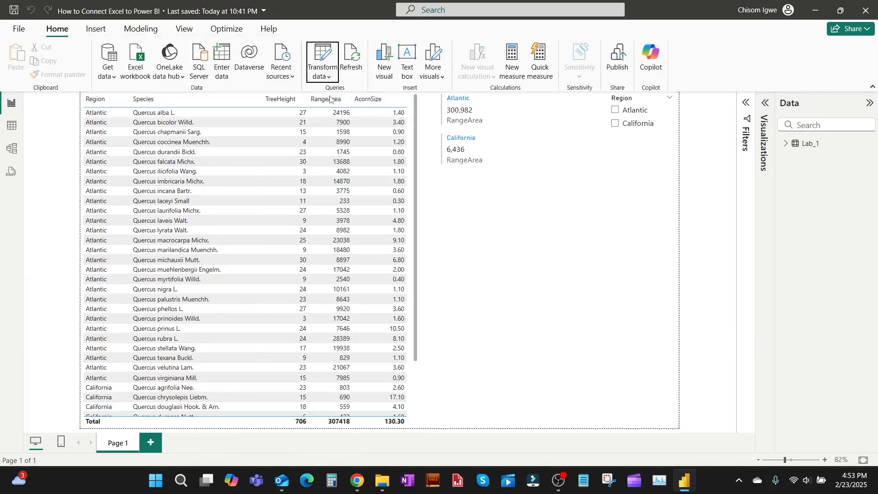
left_click(321, 61)
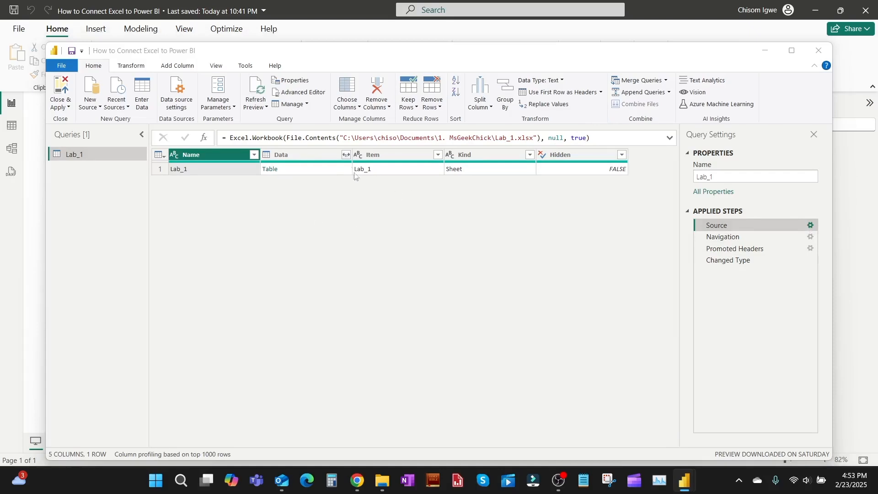
mouse_move(812, 229)
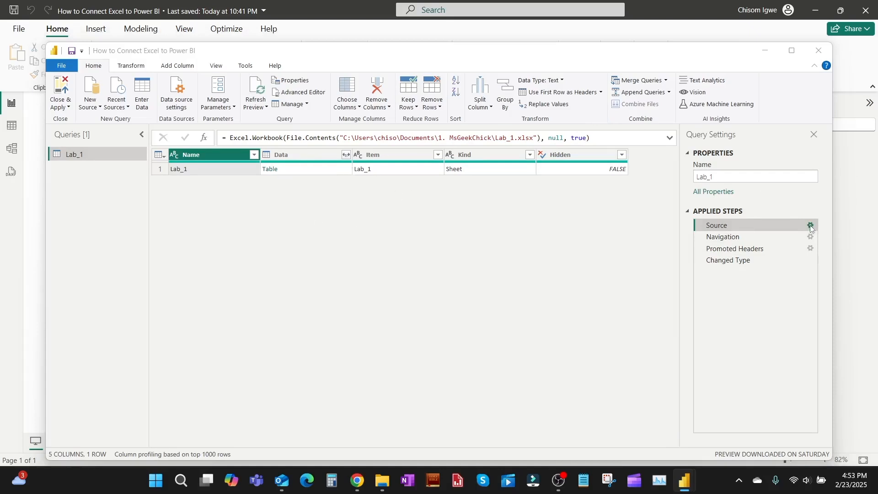
- Check the Source step's workbook file path, then preview the Changed Type step
left_click(810, 225)
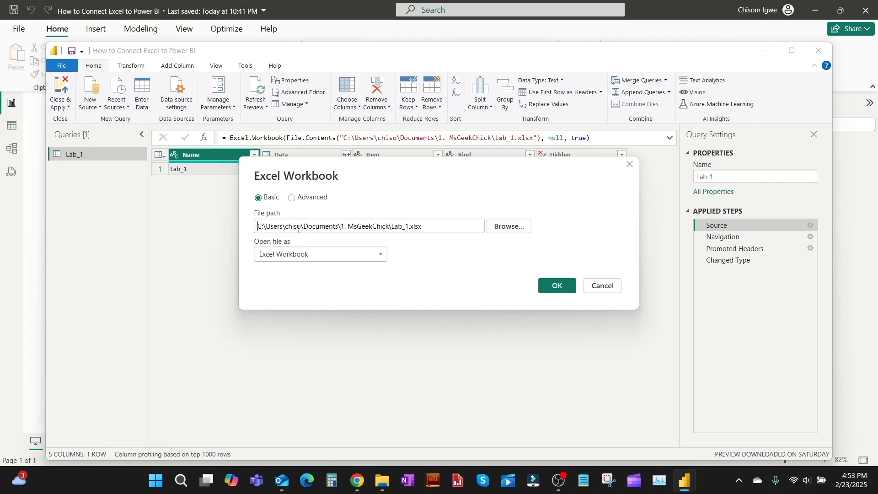
double_click(270, 227)
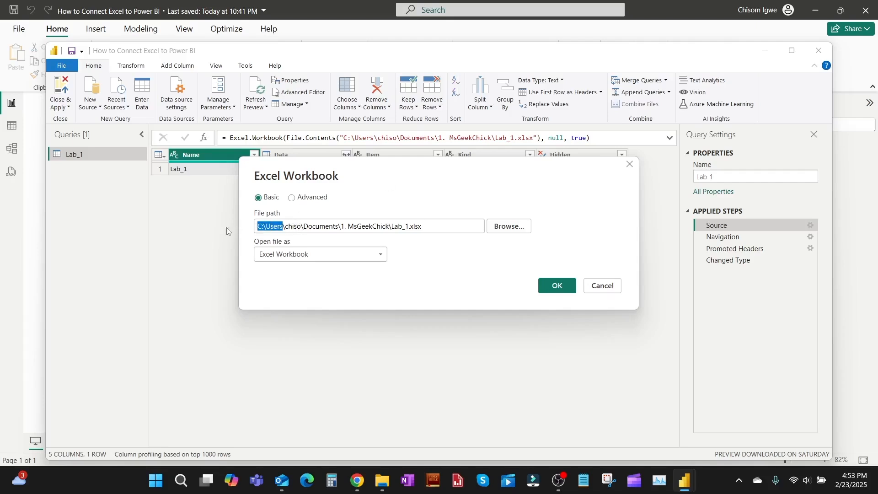
left_click(602, 286)
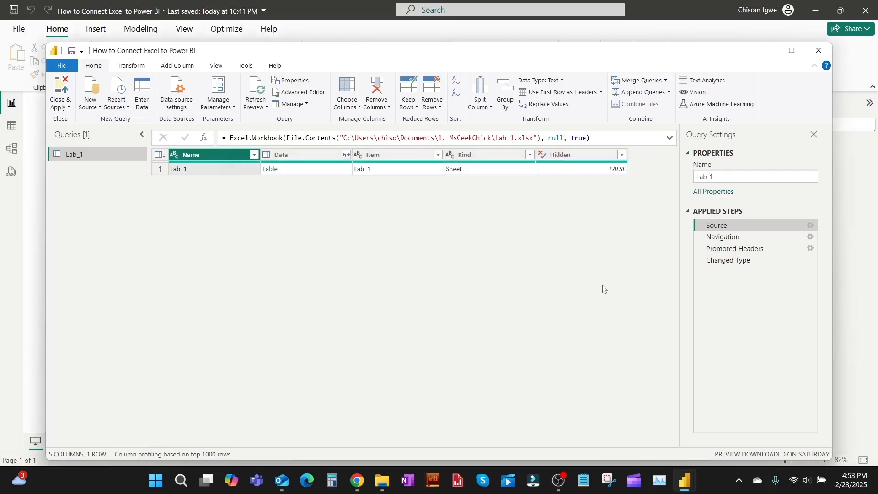
mouse_move(726, 248)
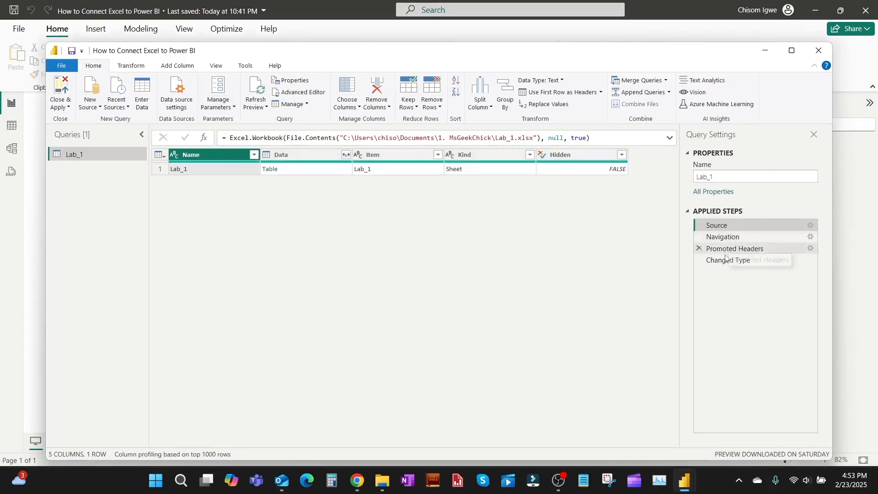
left_click(729, 259)
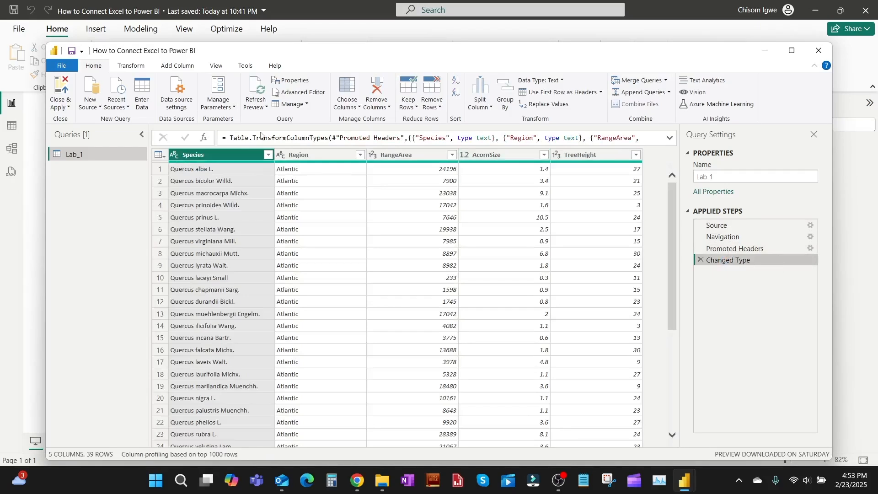
- Apply query changes, save, publish to My workspace, and open the report online
left_click(60, 93)
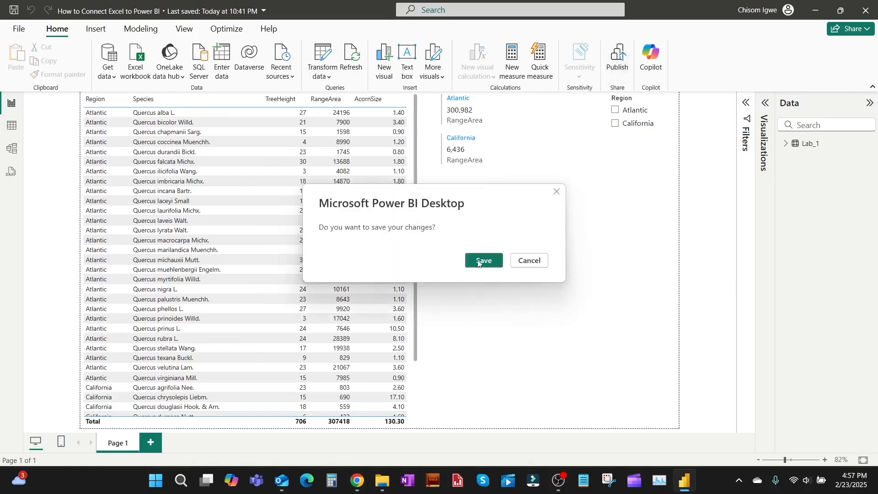
left_click(482, 261)
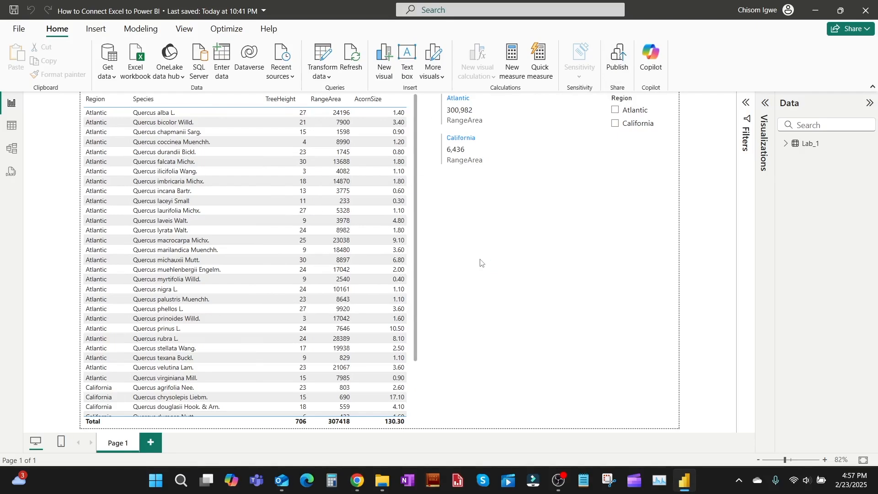
left_click(616, 56)
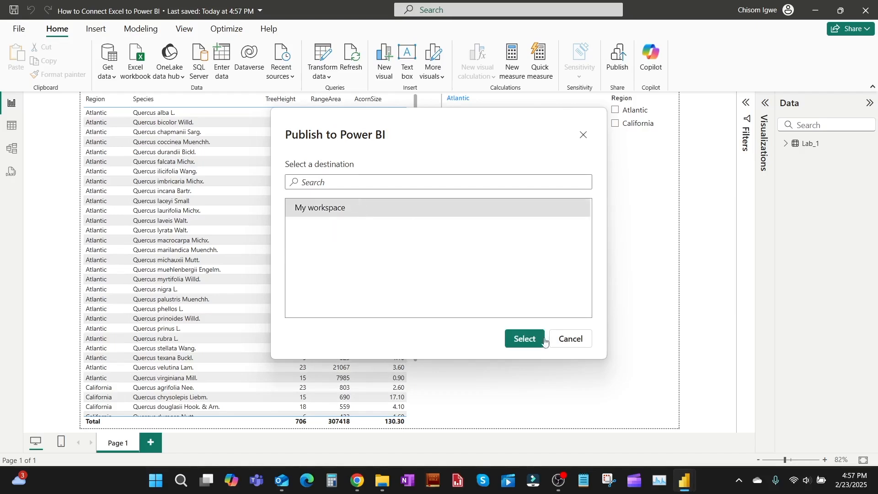
left_click(523, 339)
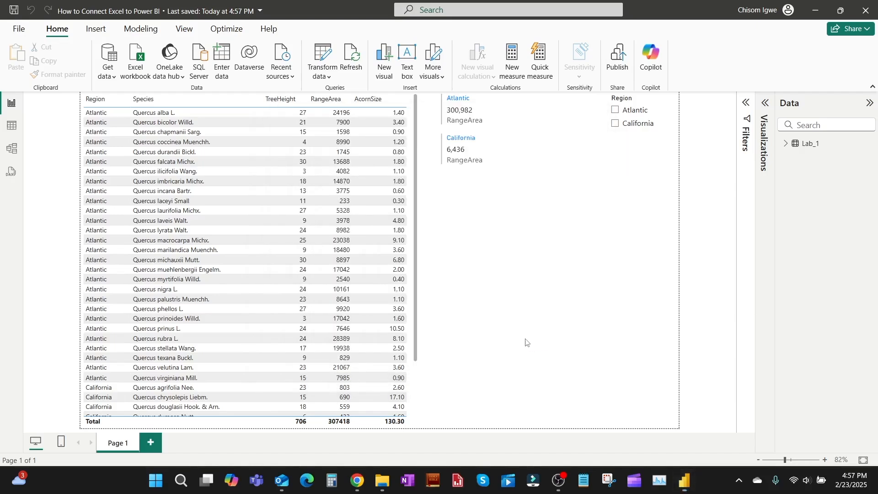
left_click(617, 55)
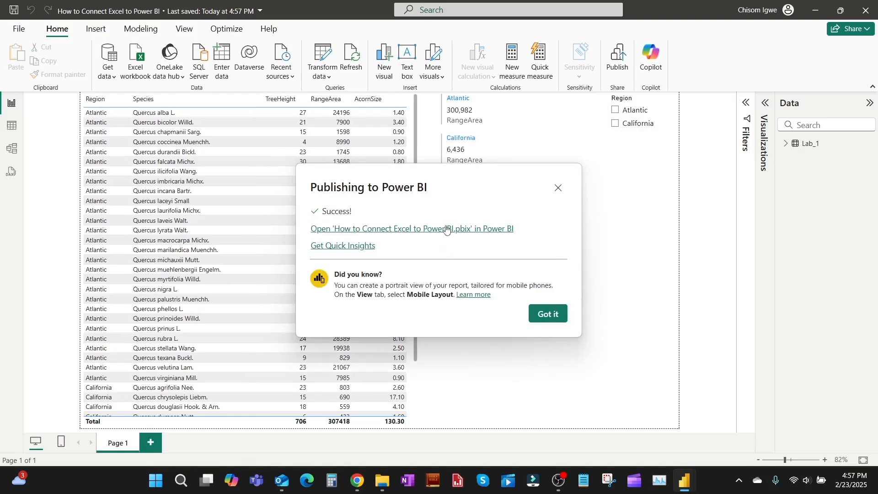
left_click(411, 229)
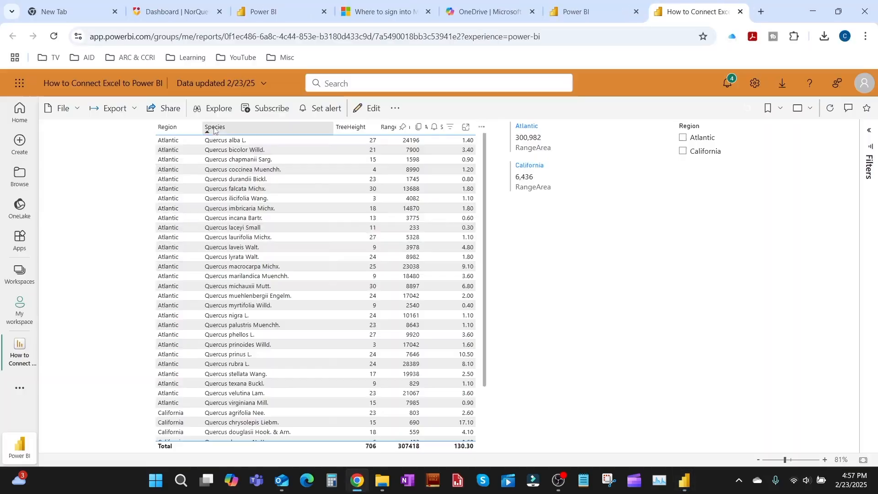
mouse_move(8, 273)
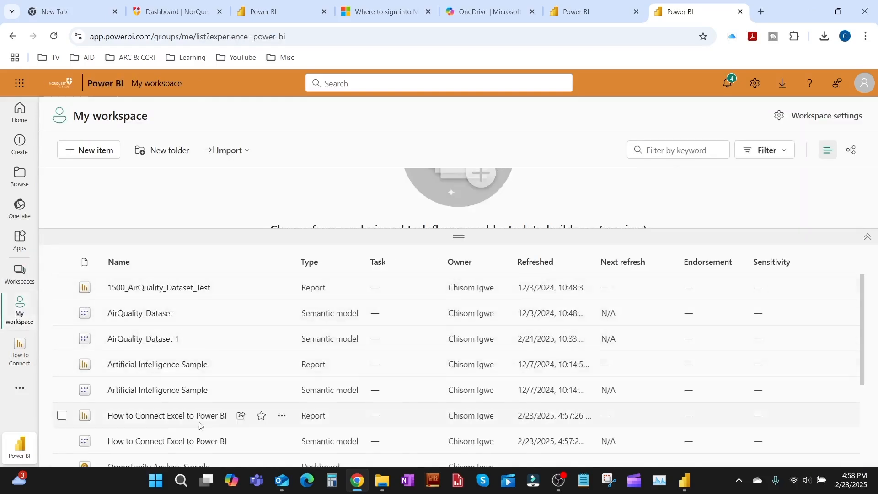
- In My workspace, view the semantic model's missing-credentials refresh error details
left_click(242, 443)
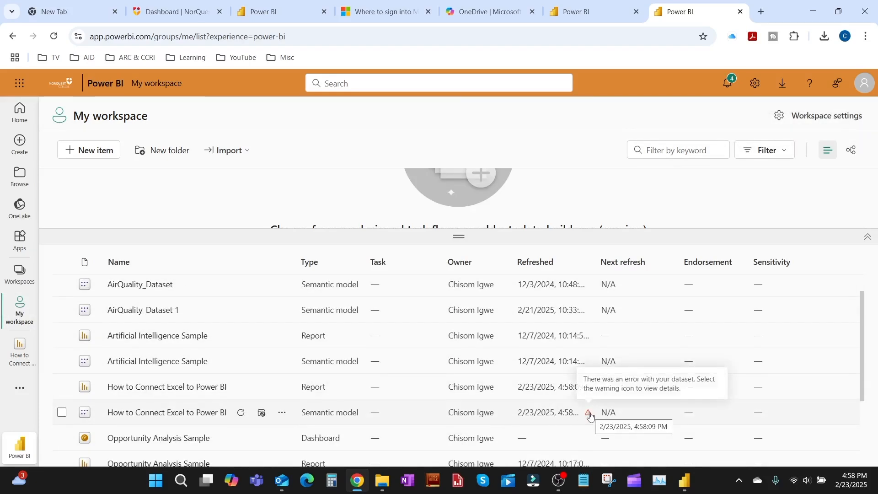
left_click(589, 414)
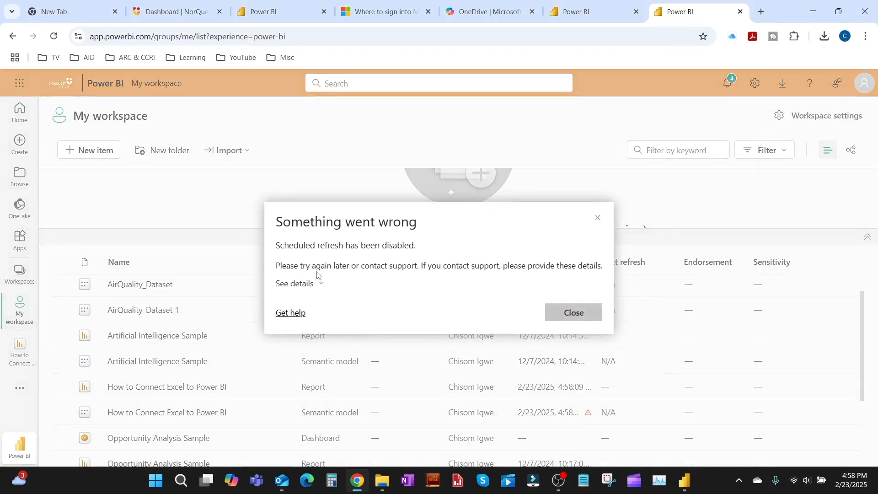
left_click(294, 283)
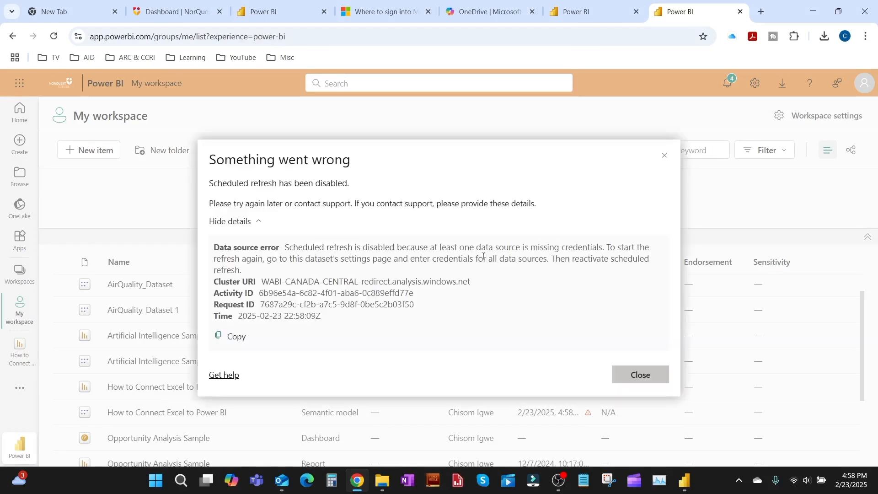
left_click_drag(460, 247, 550, 247)
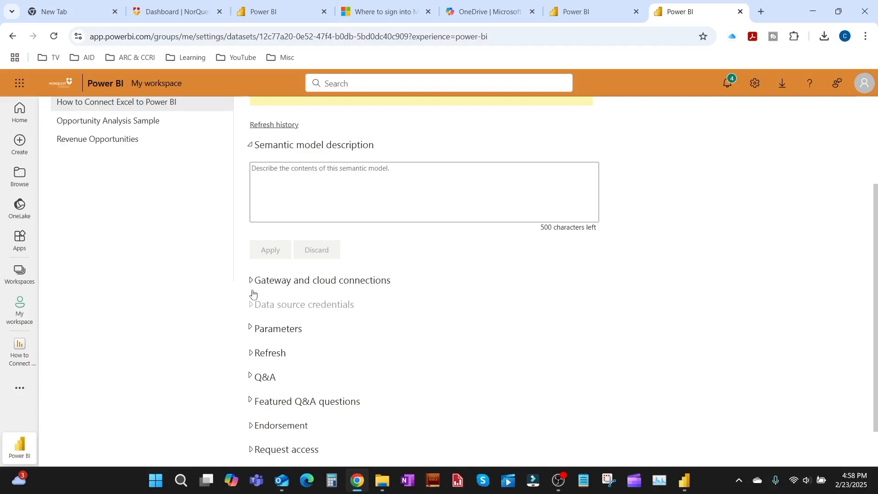
- Expand and review Gateway and cloud connections, confirming no gateways, then collapse it
left_click(252, 280)
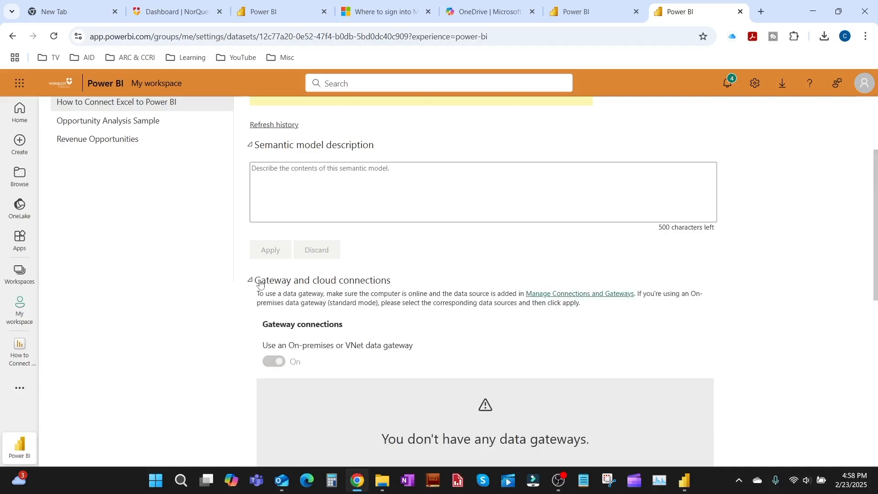
scroll("down", 3)
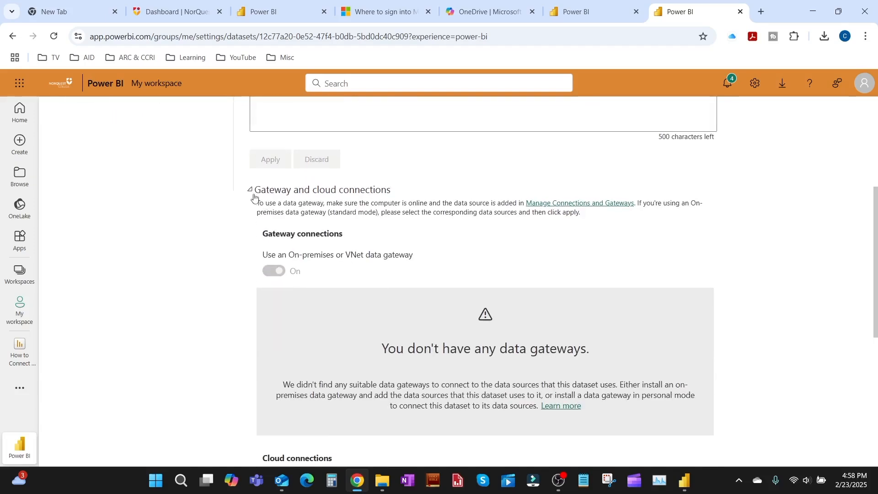
left_click(251, 189)
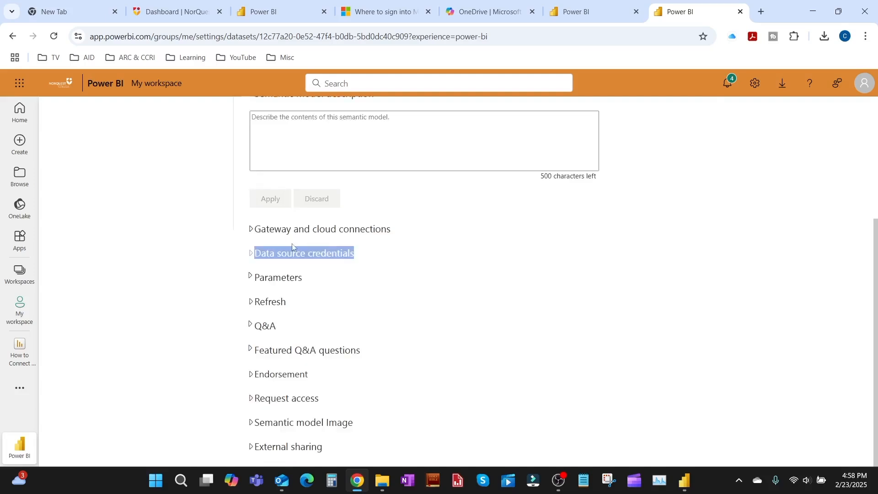
mouse_move(675, 417)
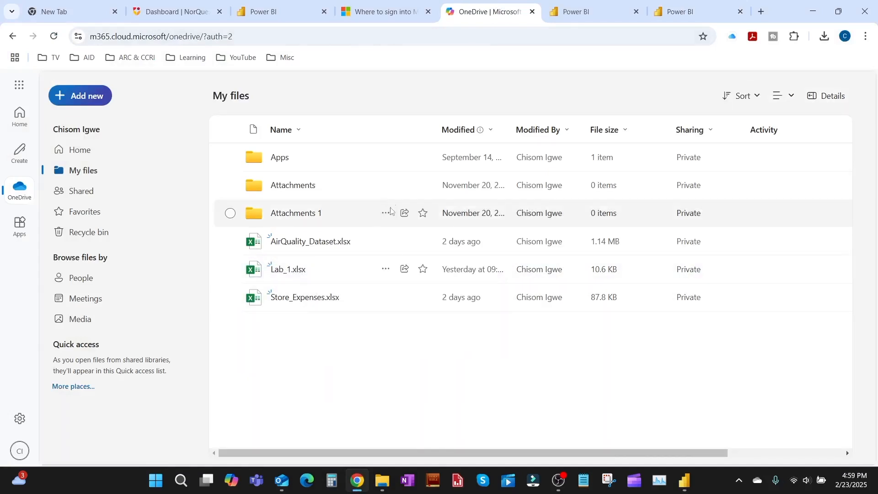
- Open Lab_1.xlsx from OneDrive My files in the Excel desktop app
right_click(288, 269)
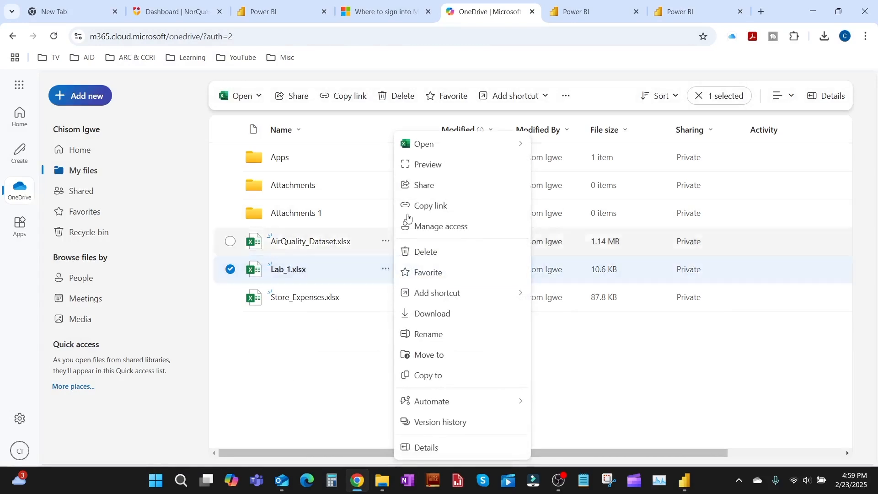
mouse_move(425, 144)
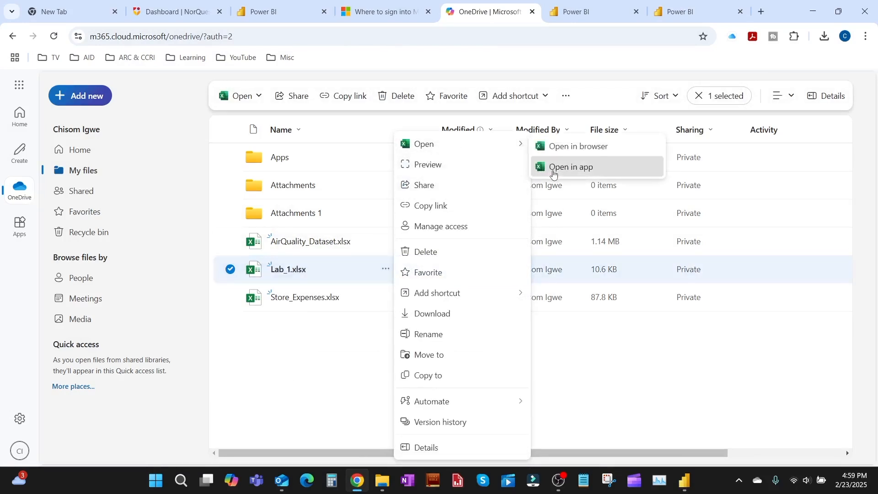
left_click(571, 167)
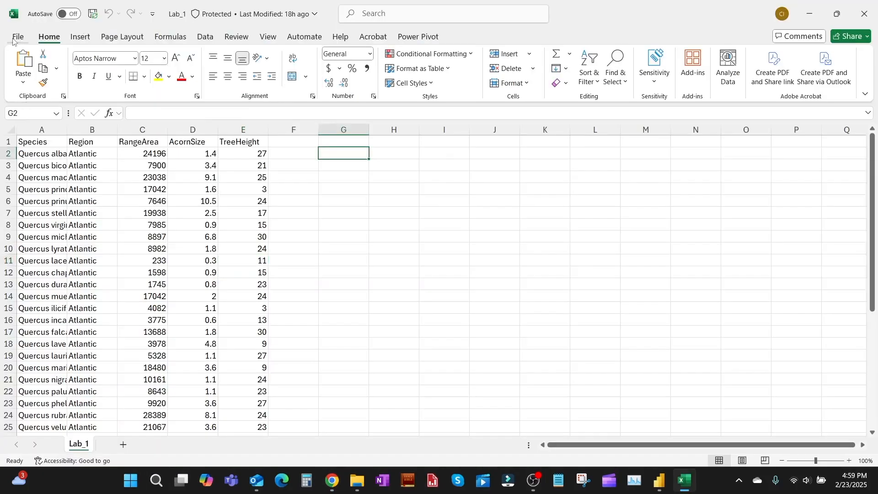
- Copy the Lab_1 workbook's OneDrive path from Excel's File > Info page
left_click(17, 37)
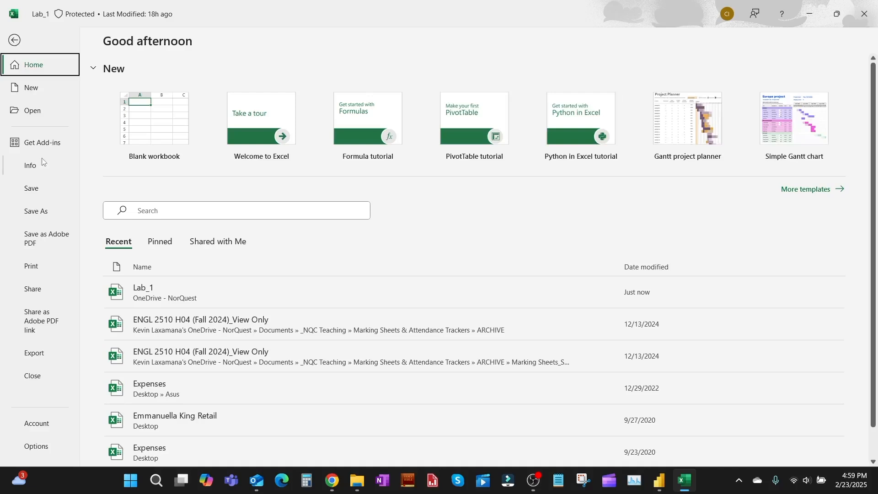
mouse_move(44, 160)
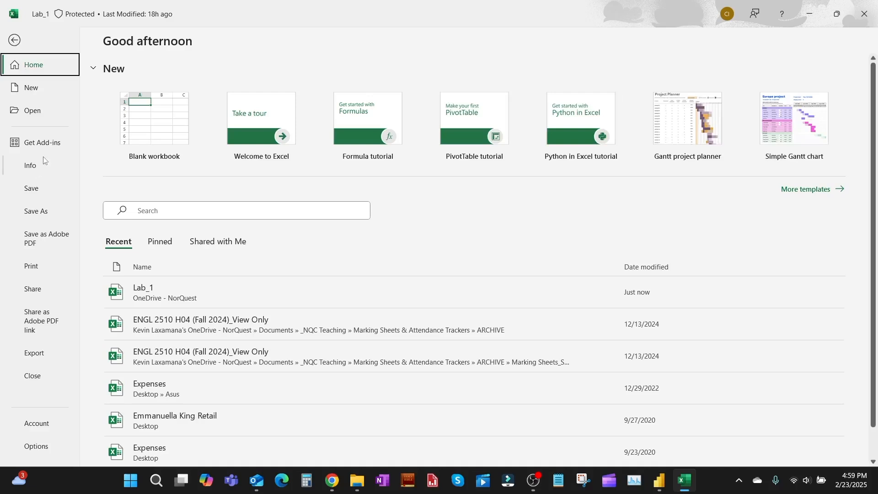
left_click(30, 165)
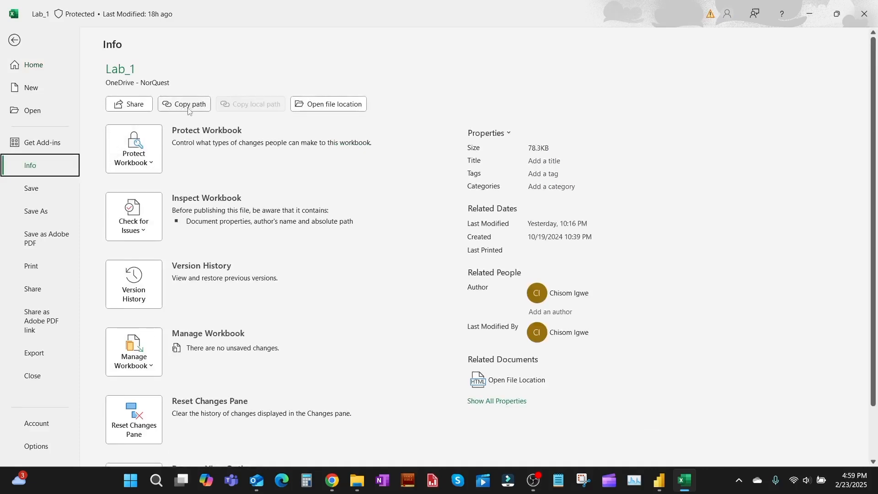
left_click(183, 104)
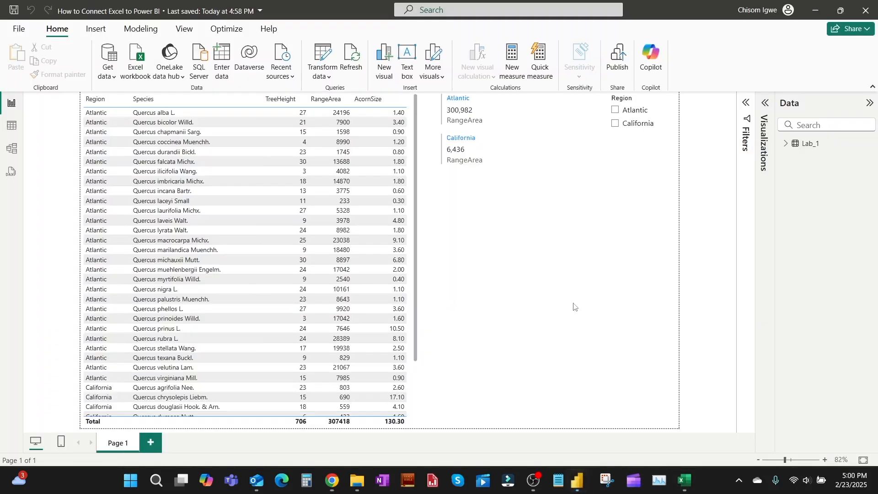
- Reopen Power Query Editor at Lab_1's Source step and list New Source options
left_click(329, 77)
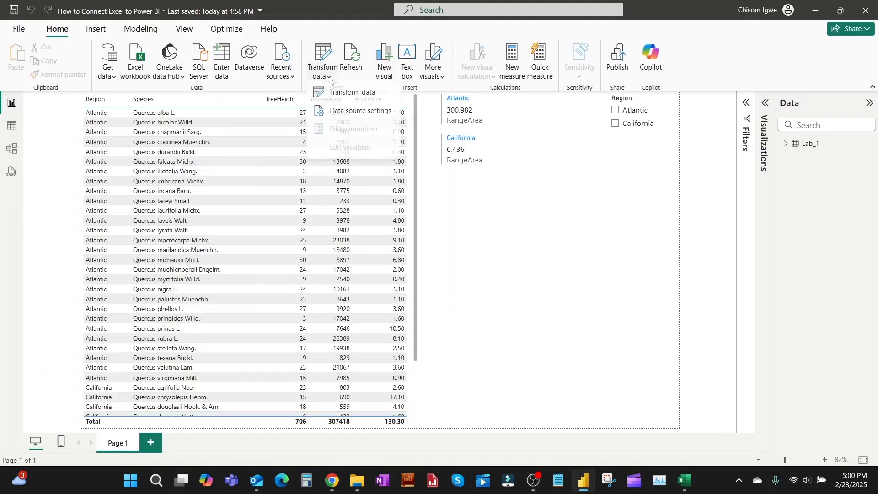
left_click(350, 93)
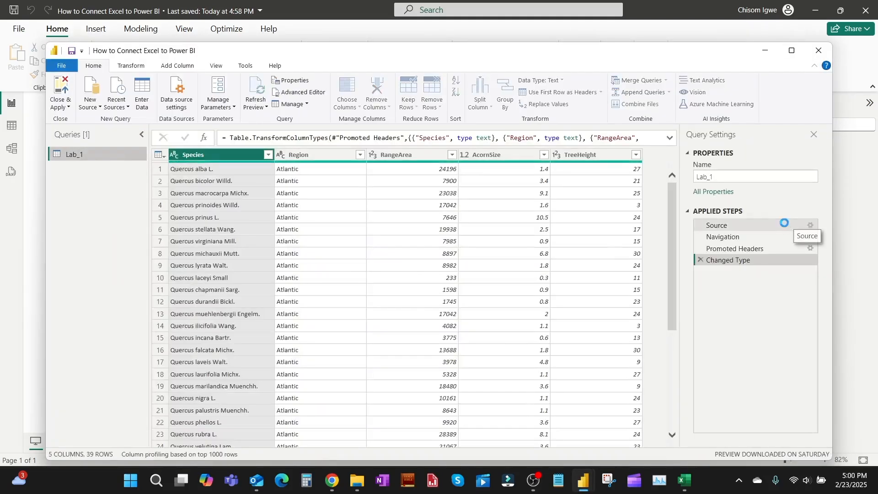
left_click(717, 225)
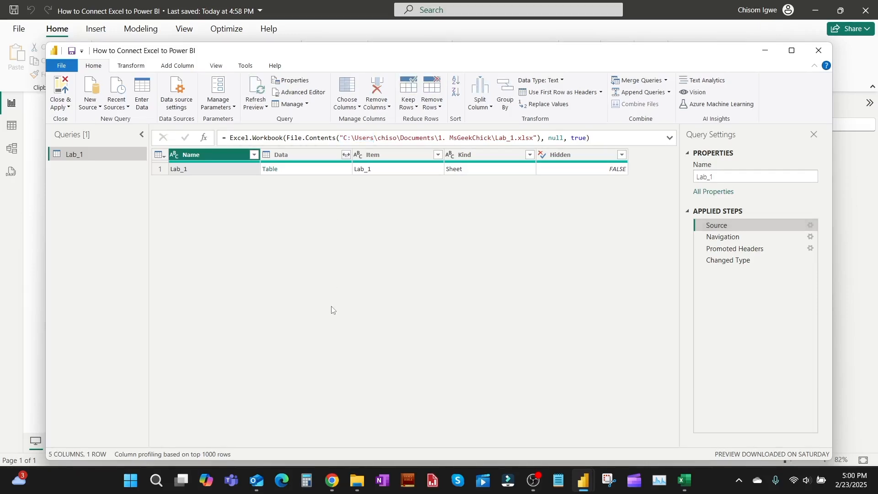
left_click(89, 92)
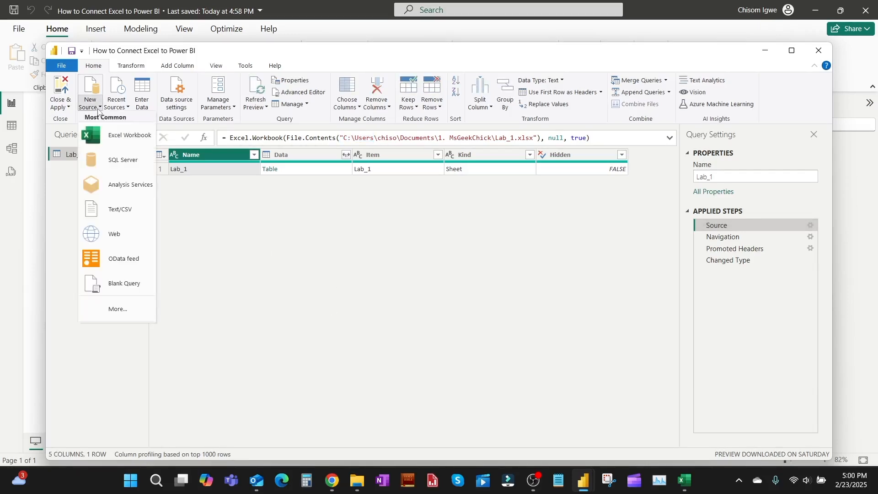
mouse_move(114, 233)
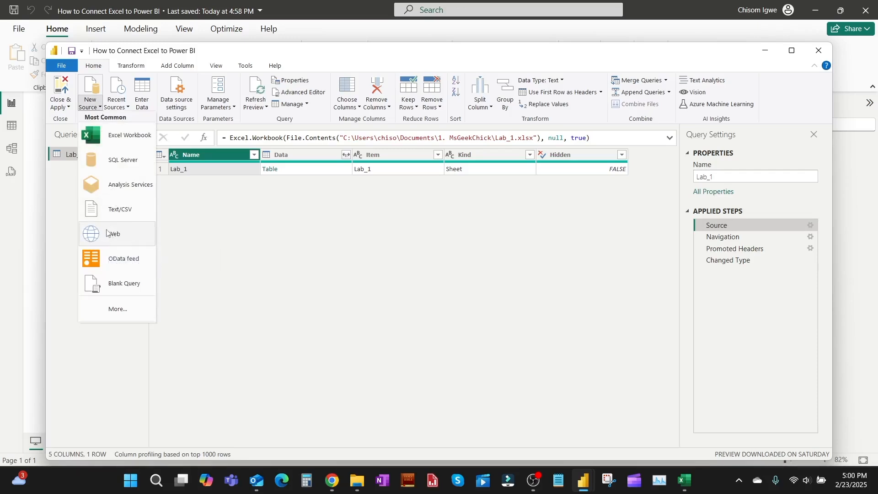
- Add a Web source using the pasted OneDrive workbook URL without the ?web=1 suffix
left_click(114, 233)
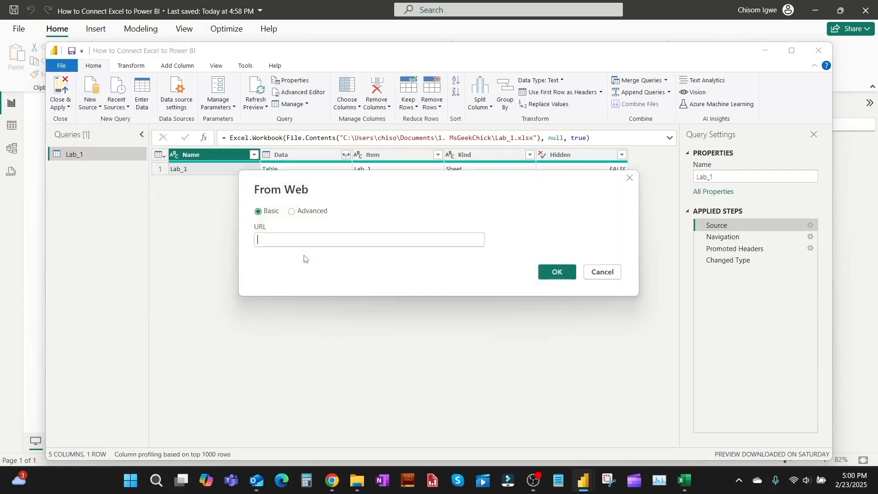
left_click(369, 239)
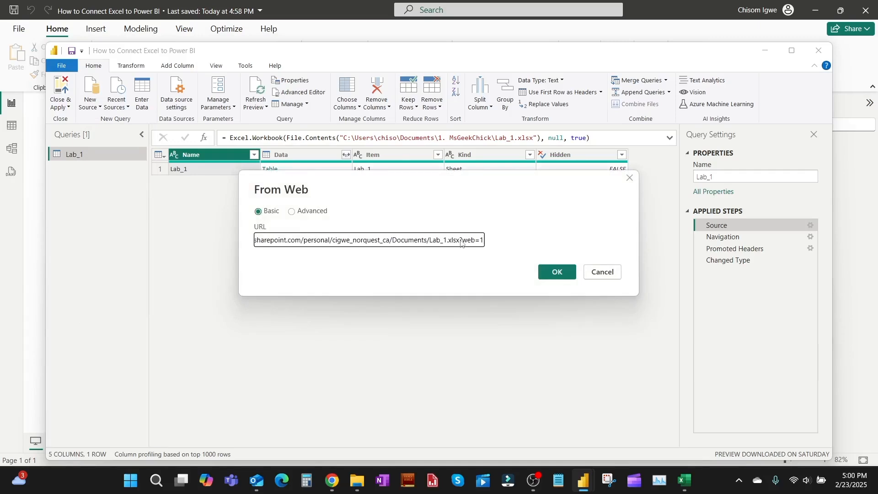
double_click(467, 240)
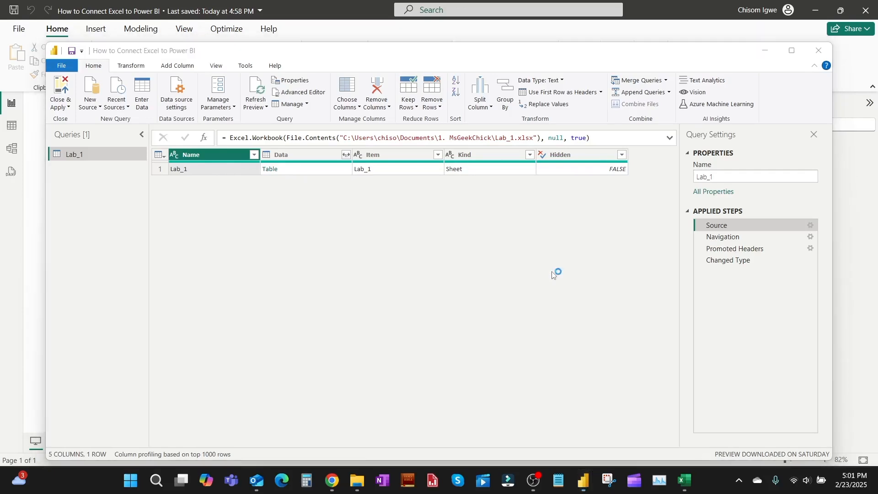
mouse_move(554, 272)
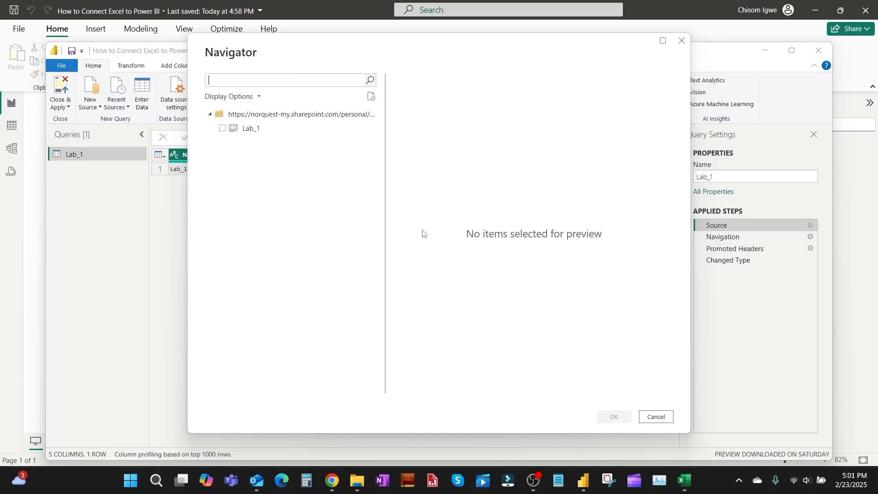
- Import the Lab_1 sheet as query Lab_1 (2) and open its Advanced Editor
left_click(223, 128)
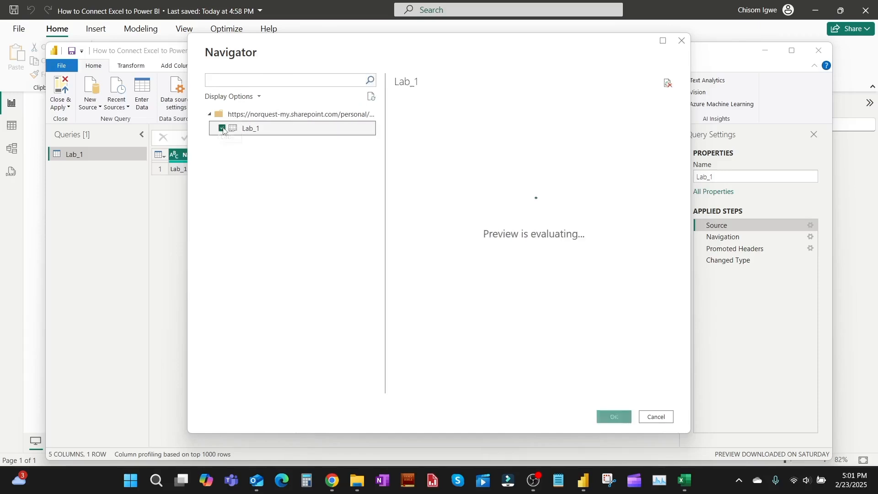
left_click(222, 128)
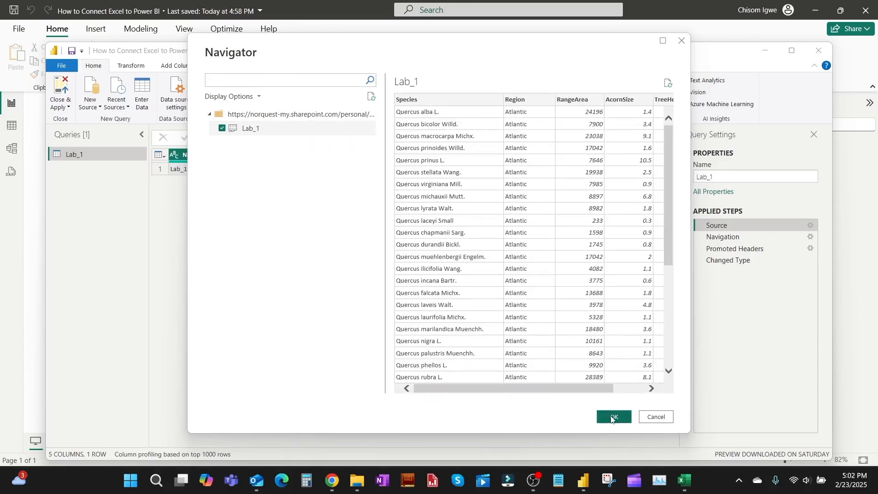
left_click(613, 417)
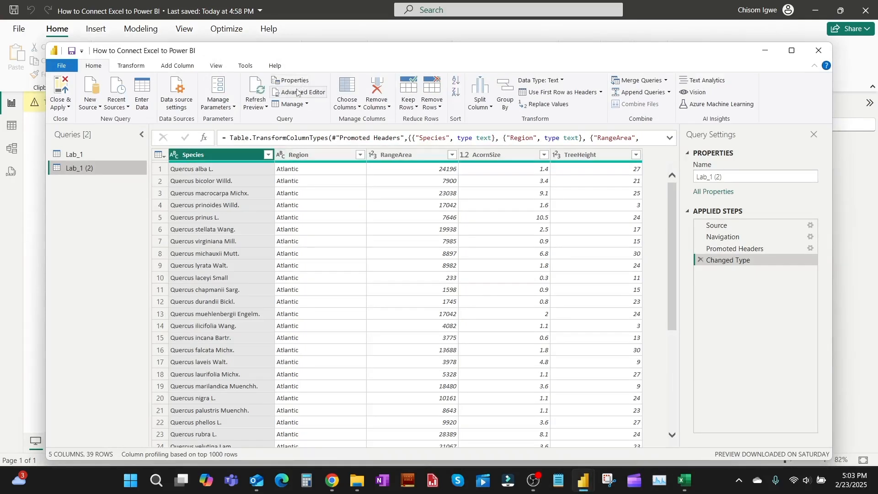
left_click(302, 92)
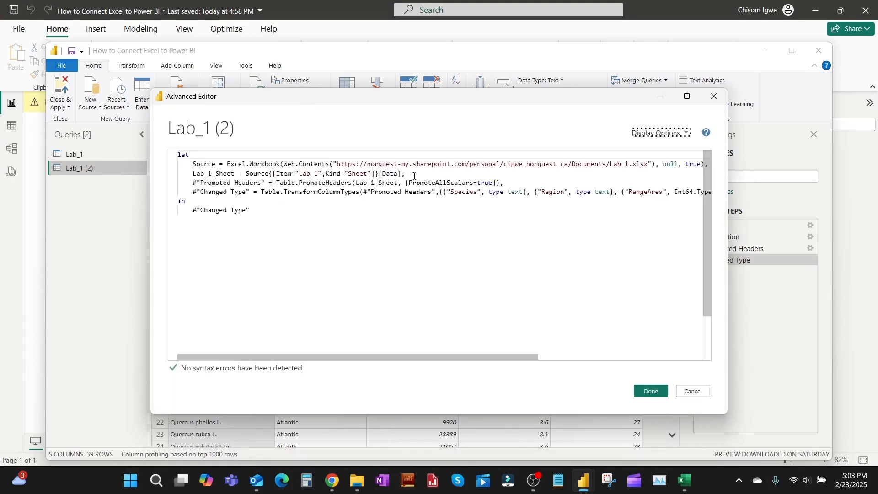
- Copy the let, Source and Lab_1_Sheet code lines, then close Advanced Editor
left_click_drag(193, 164, 404, 173)
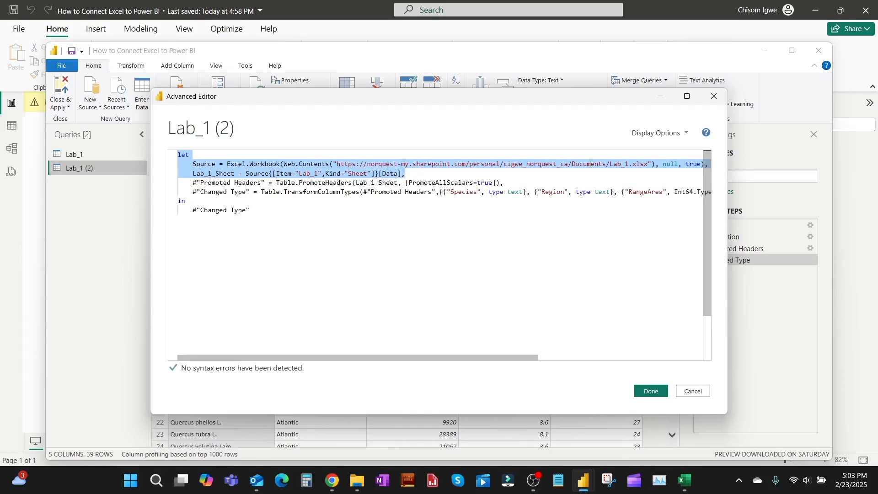
left_click(649, 391)
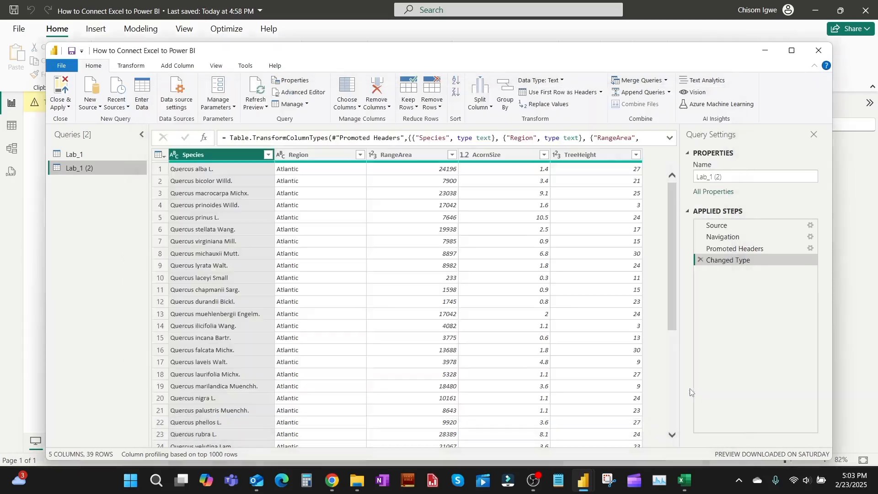
mouse_move(110, 157)
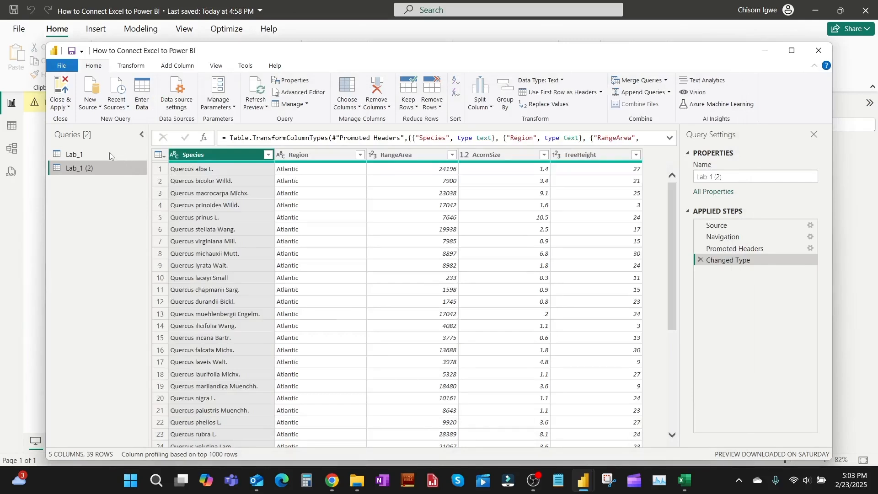
- In Advanced Editor, replace Lab_1's Source lines with the OneDrive workbook web address
left_click(74, 154)
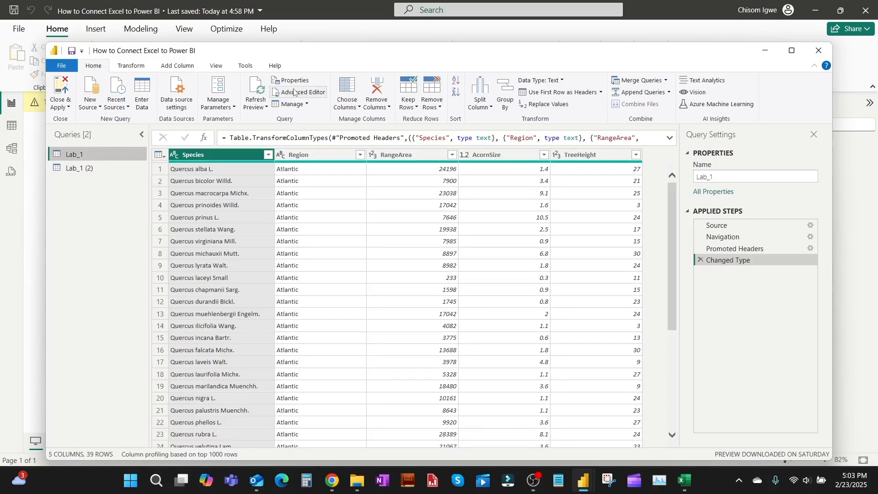
left_click(303, 92)
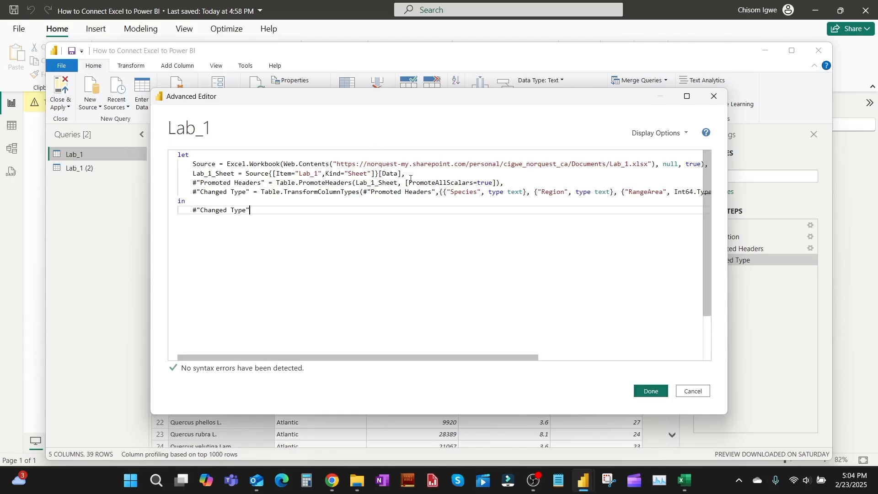
left_click_drag(193, 165, 404, 174)
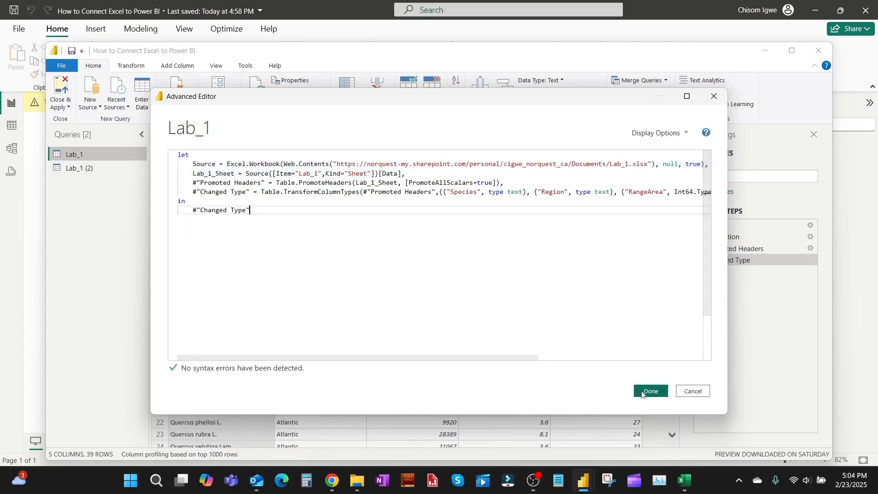
left_click(649, 391)
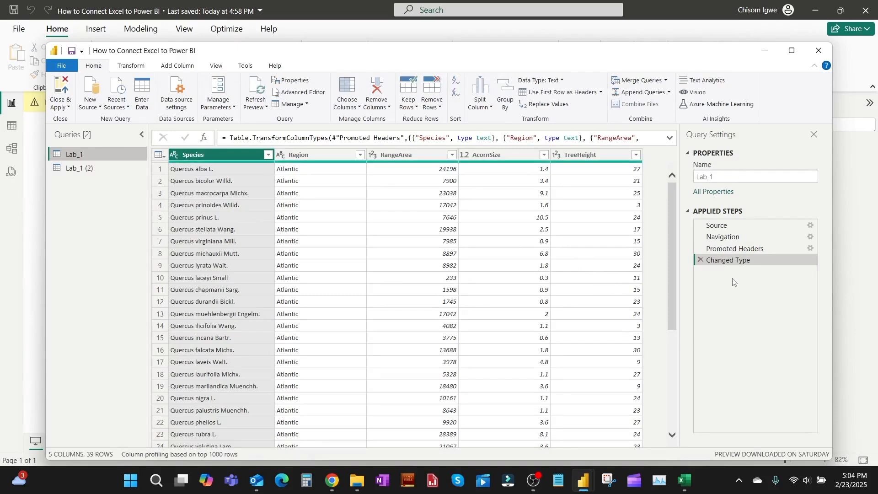
mouse_move(776, 199)
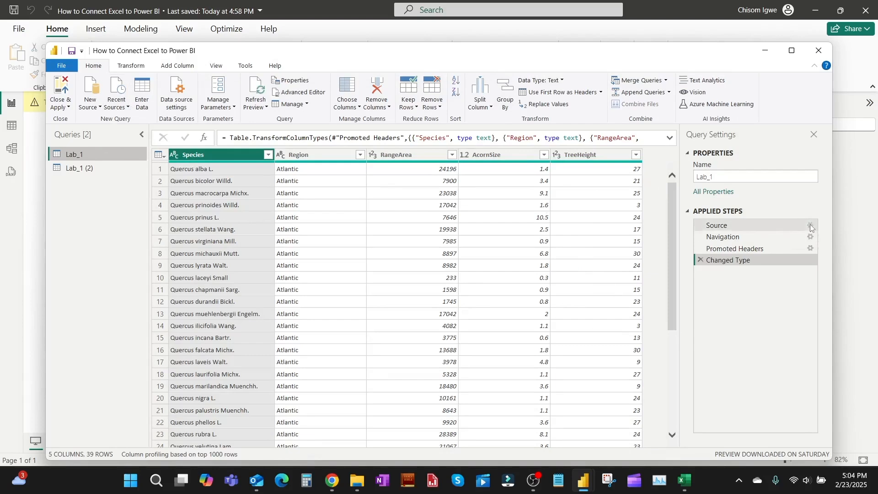
- Check that Lab_1's Source step Excel Workbook settings show the OneDrive web URL
left_click(717, 225)
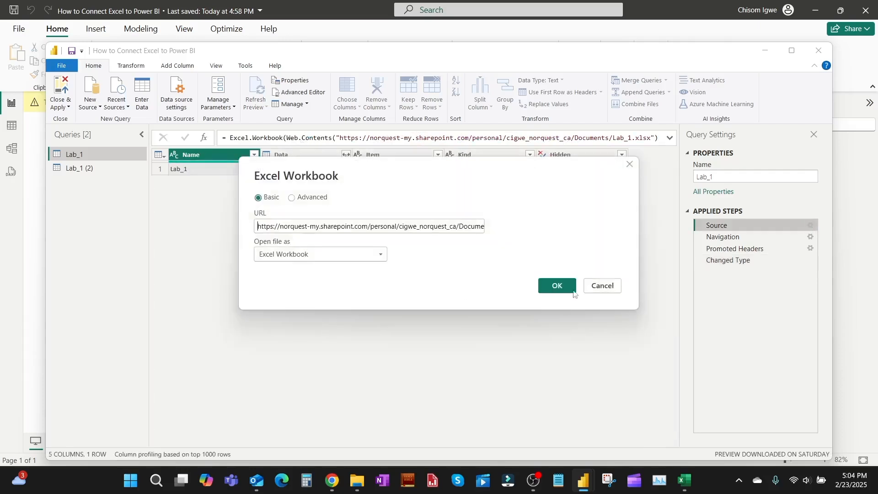
left_click(556, 286)
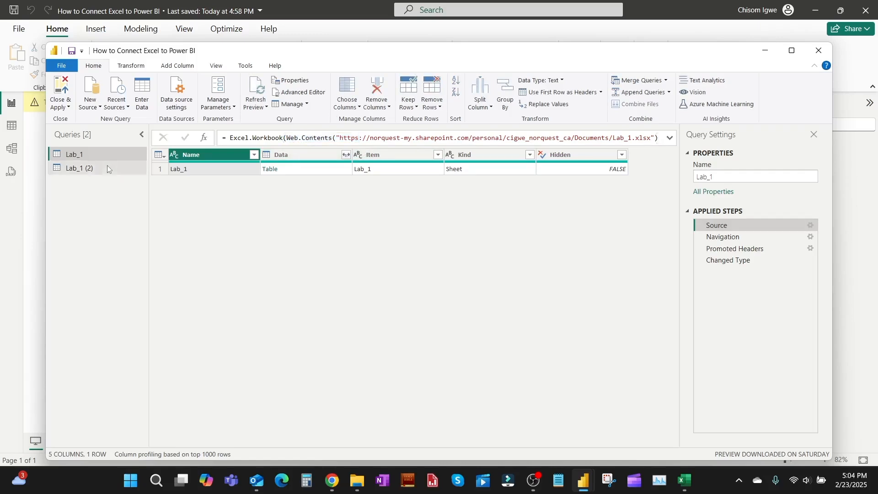
- Delete the duplicate Lab_1 (2) query and reselect Lab_1 showing its 39 rows
right_click(79, 168)
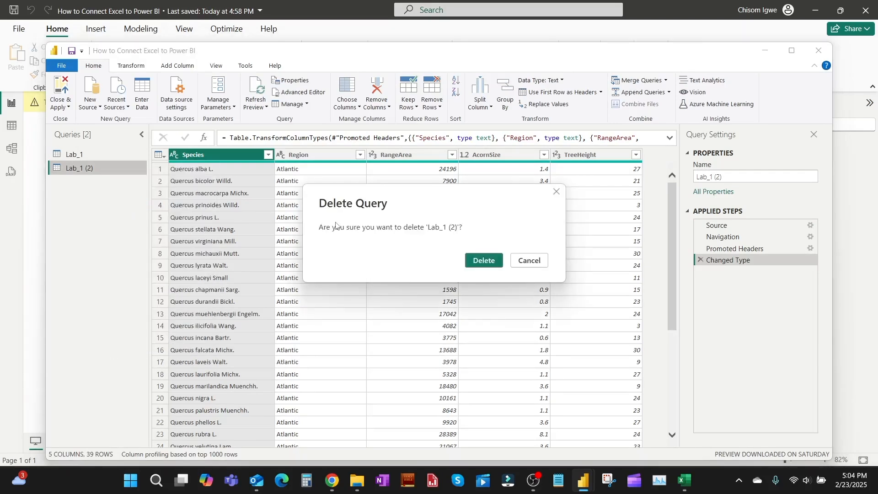
left_click(527, 260)
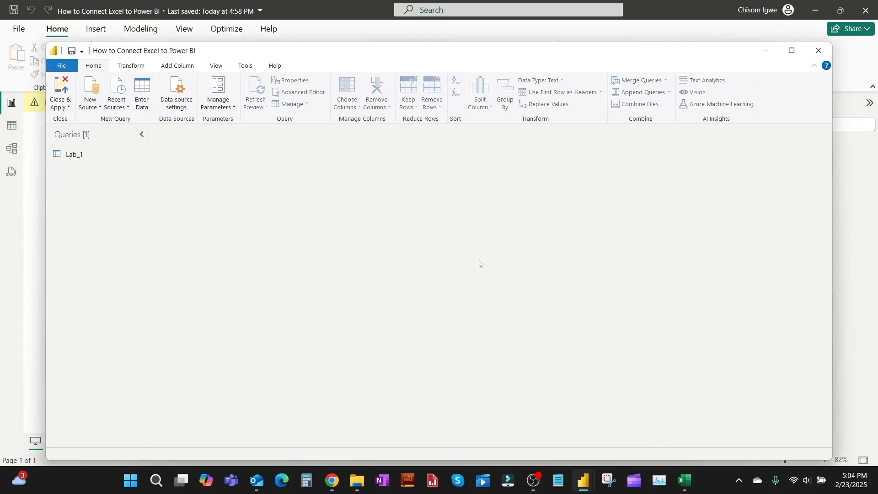
mouse_move(378, 212)
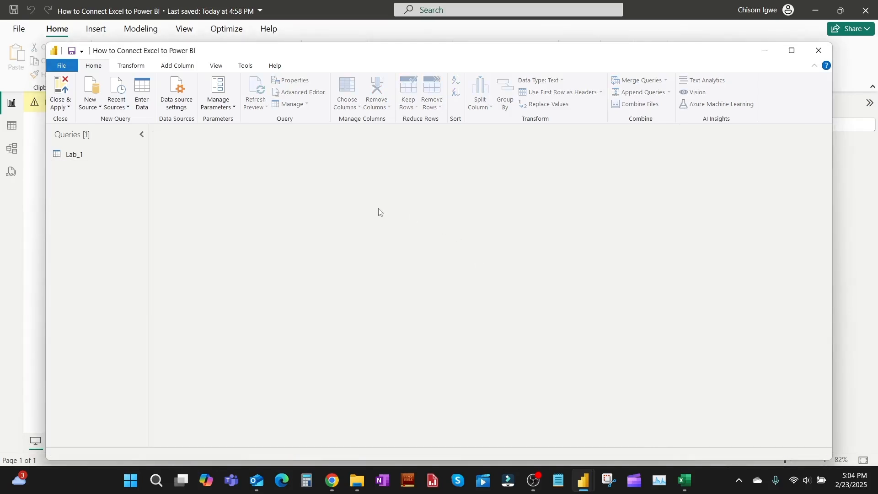
left_click(75, 155)
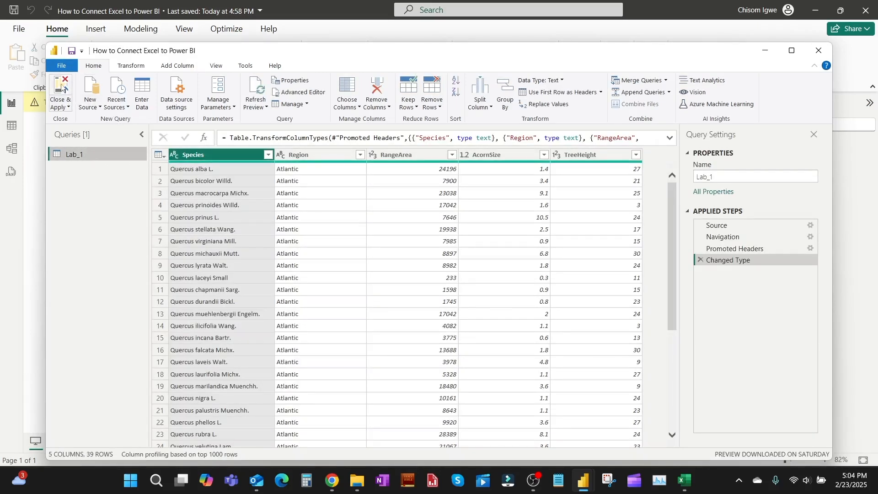
left_click(60, 93)
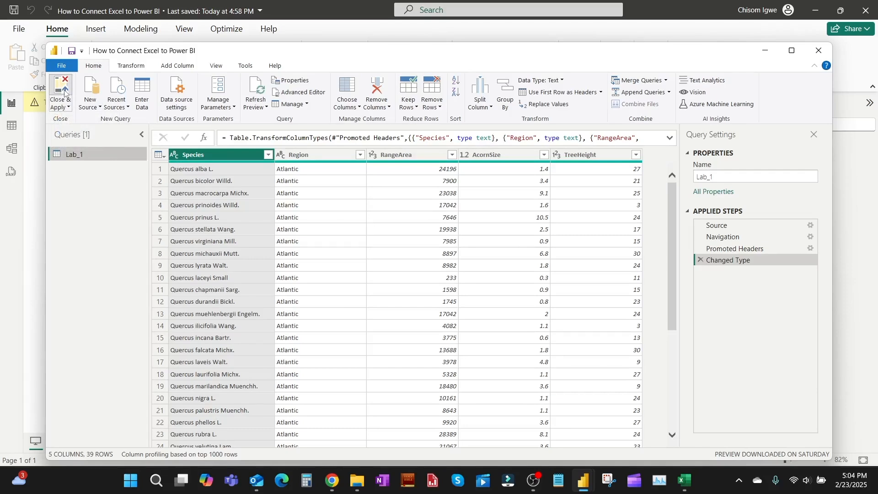
- Apply the updated Lab_1 query to the report and save the report
left_click(59, 93)
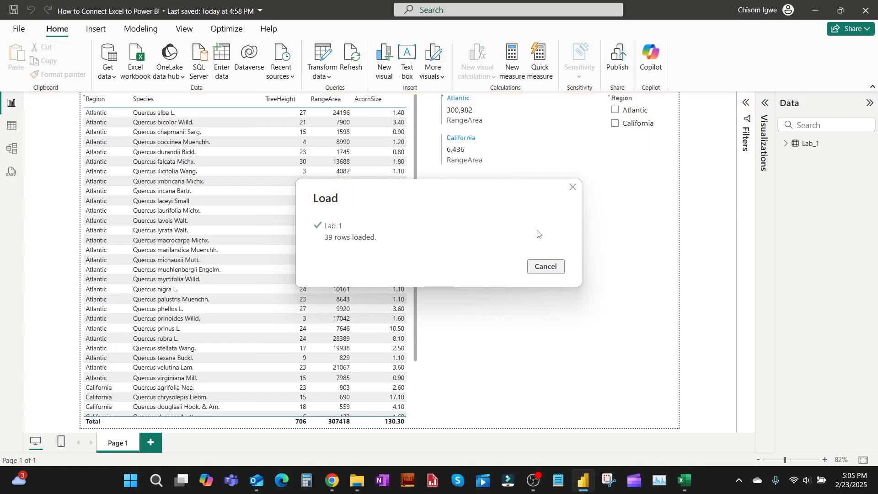
left_click(572, 187)
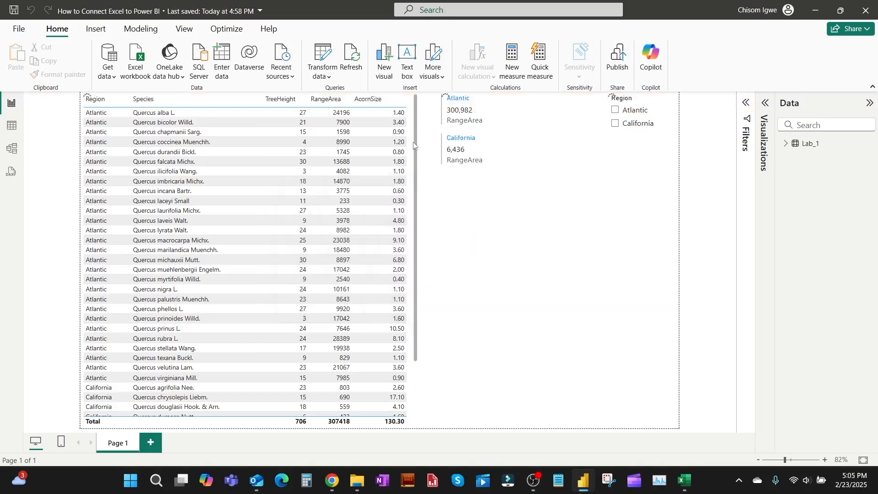
left_click(616, 56)
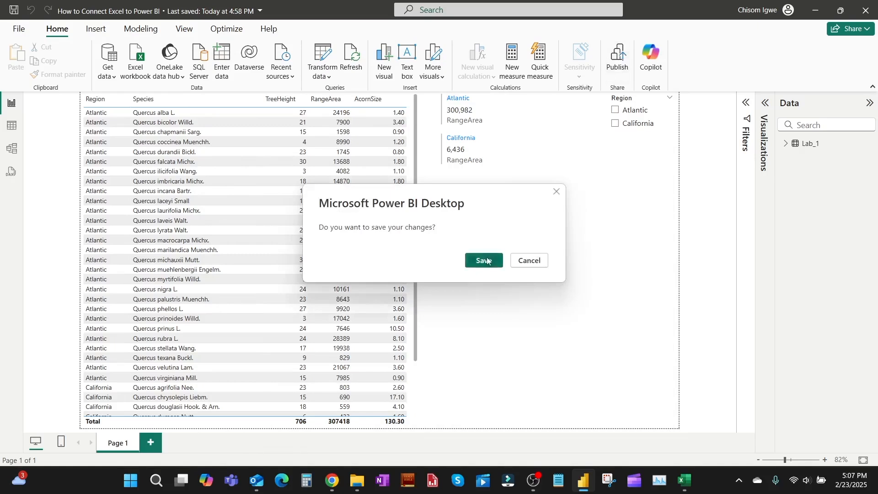
left_click(483, 261)
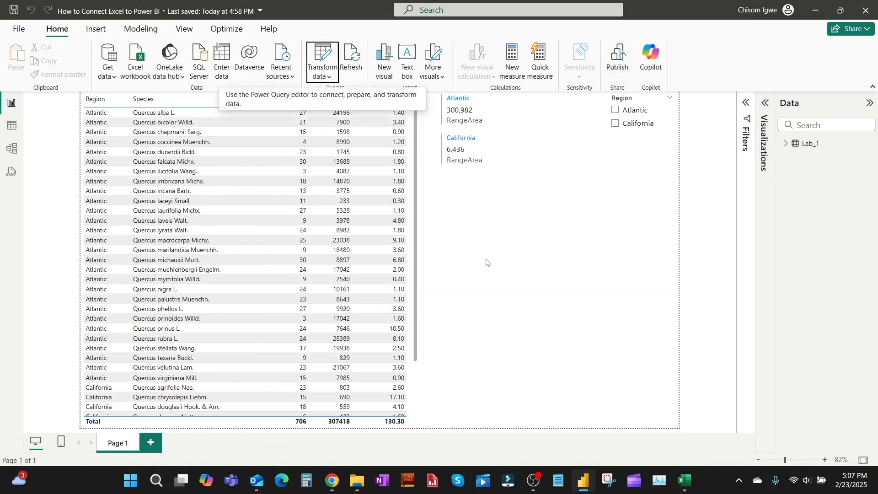
- Publish the report to My workspace in Power BI
left_click(616, 57)
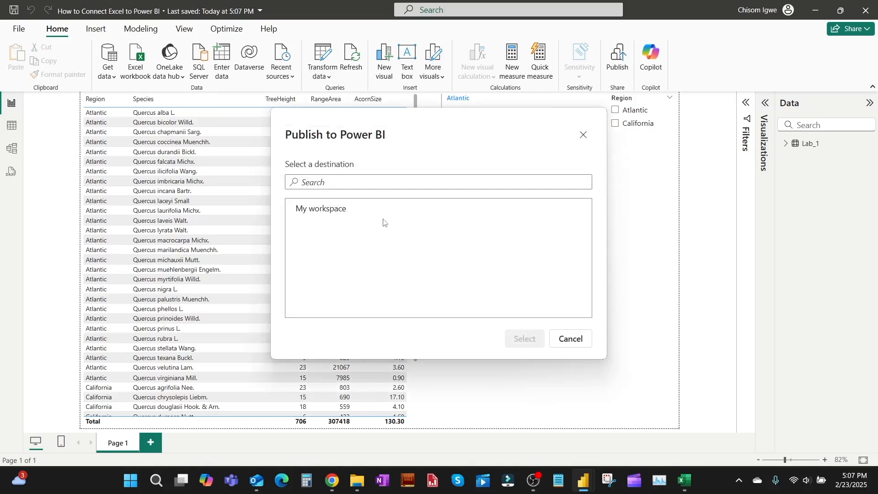
left_click(319, 207)
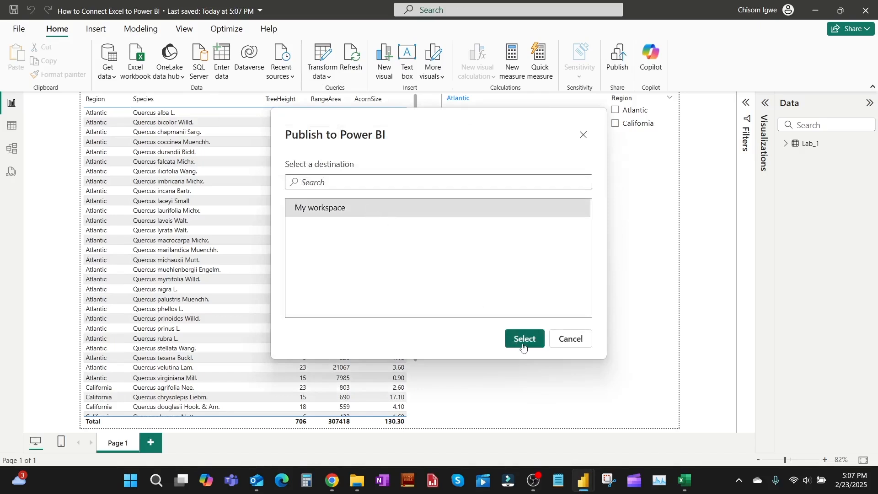
left_click(523, 339)
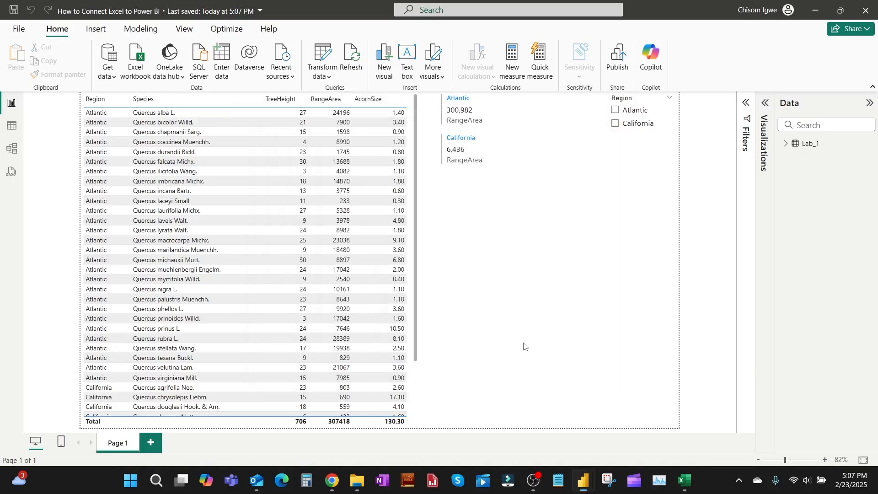
left_click(616, 56)
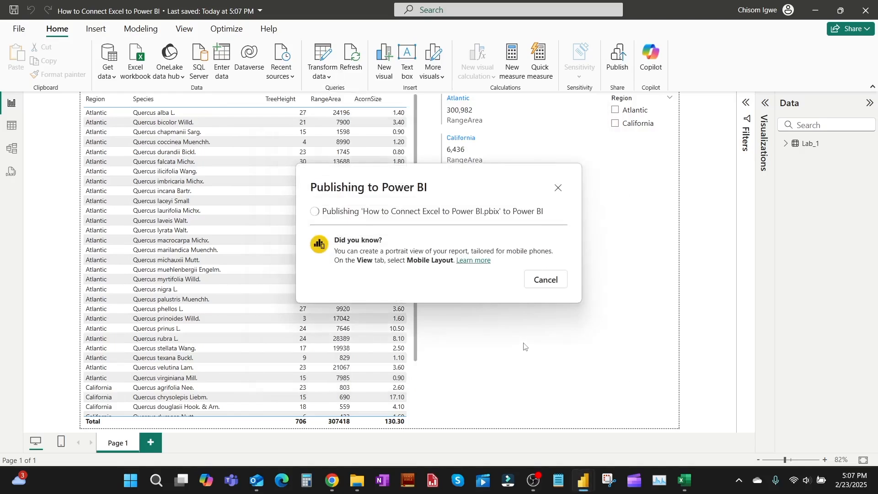
mouse_move(473, 312)
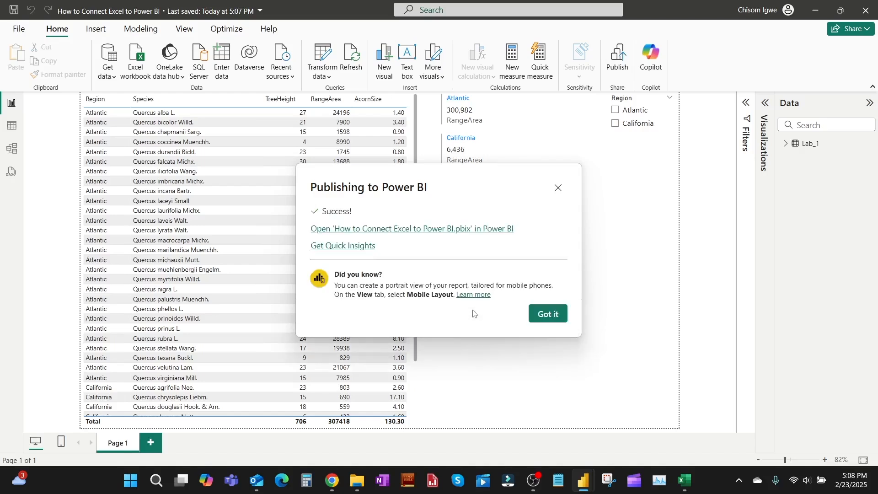
mouse_move(488, 230)
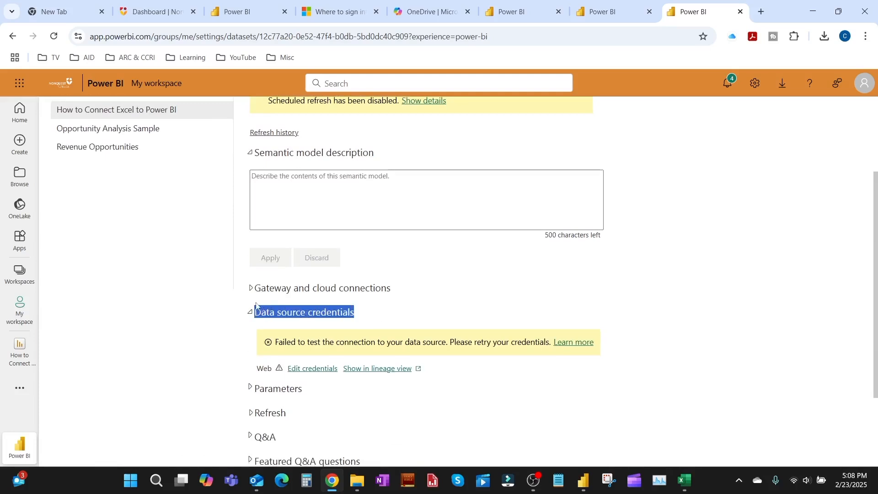
mouse_move(300, 314)
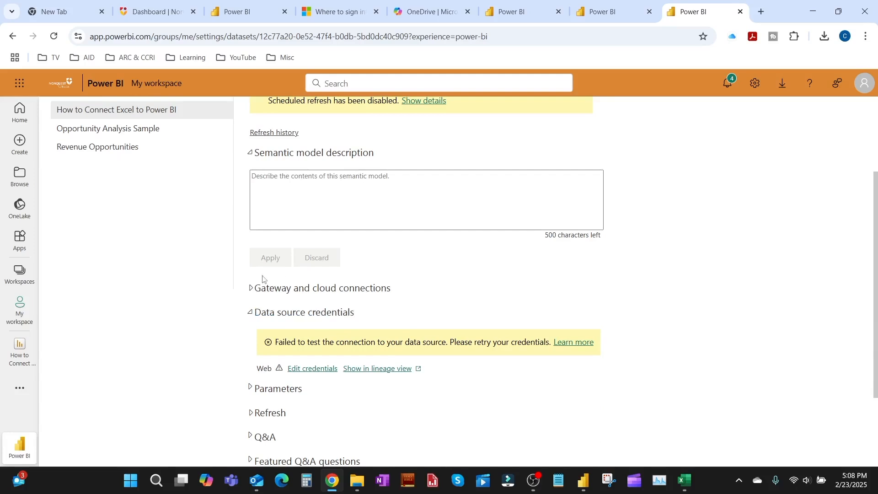
- Expand Gateway and cloud connections to inspect the Lab_1.xlsx web source mapping
left_click(250, 288)
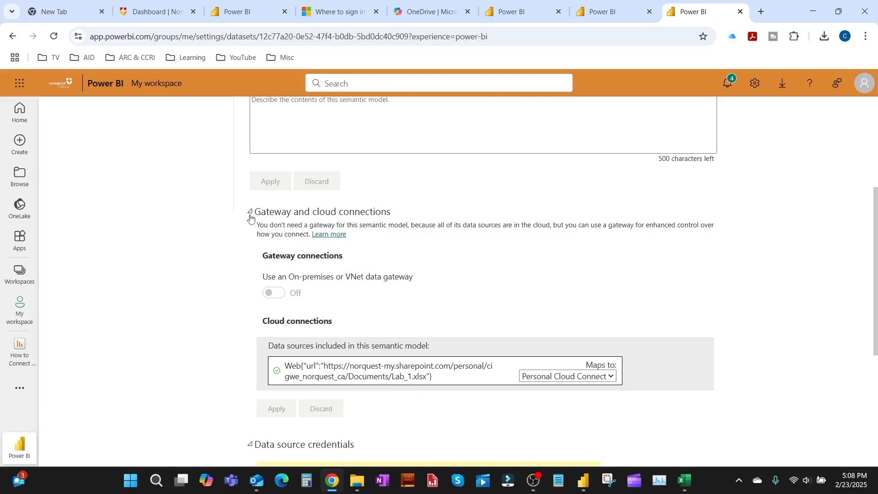
left_click(251, 211)
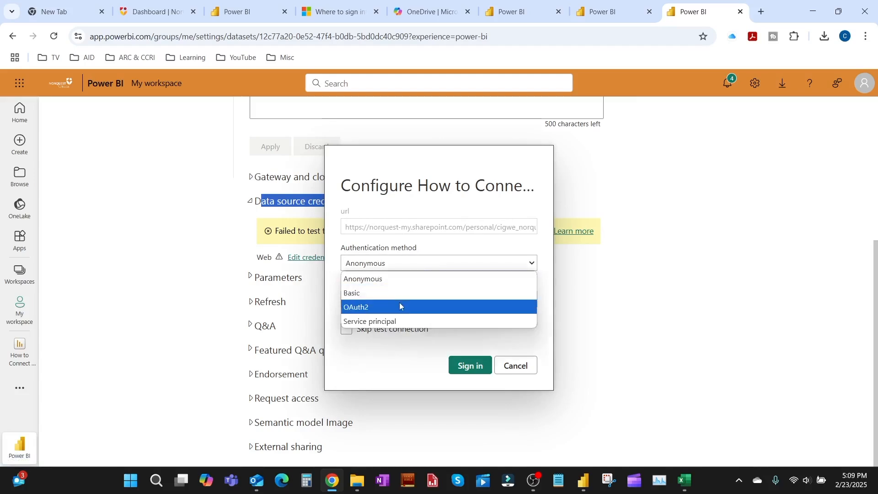
- Set the web source credentials to OAuth2 with Organizational privacy, then sign in
left_click(356, 307)
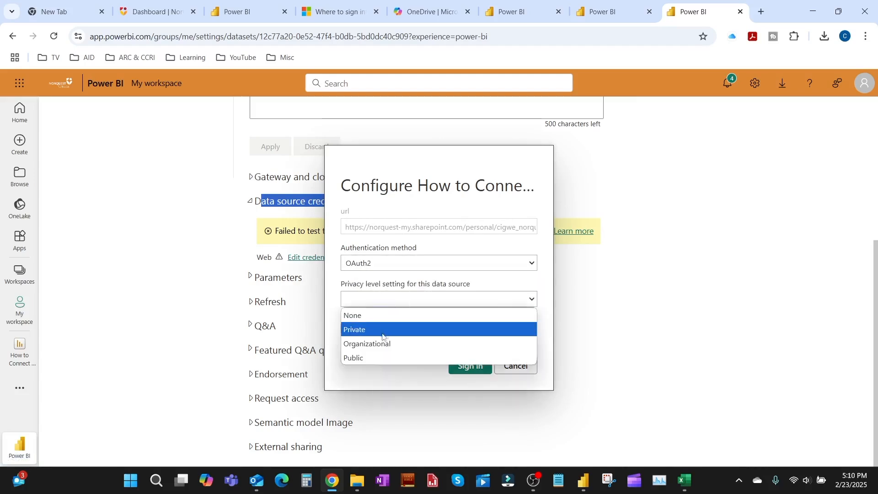
left_click(366, 344)
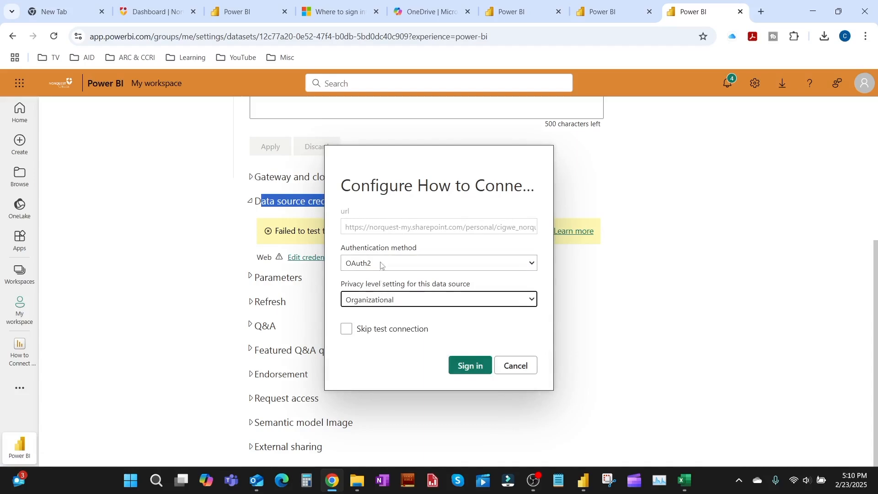
mouse_move(371, 268)
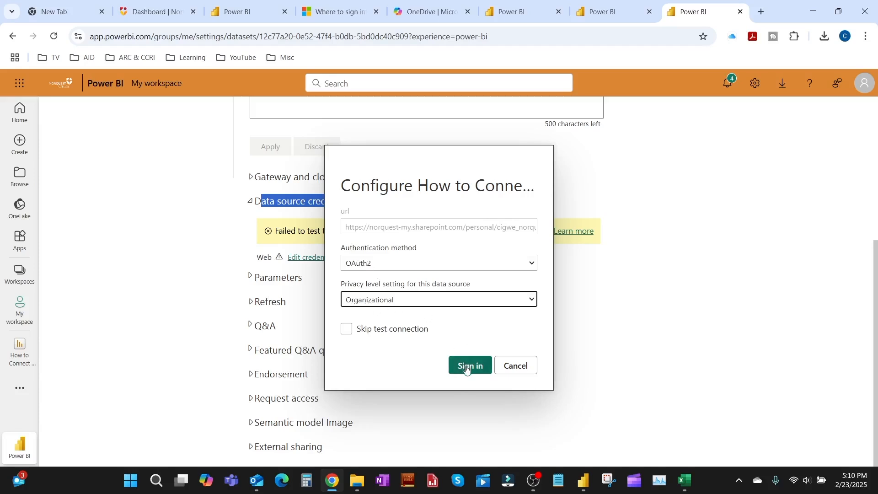
left_click(469, 366)
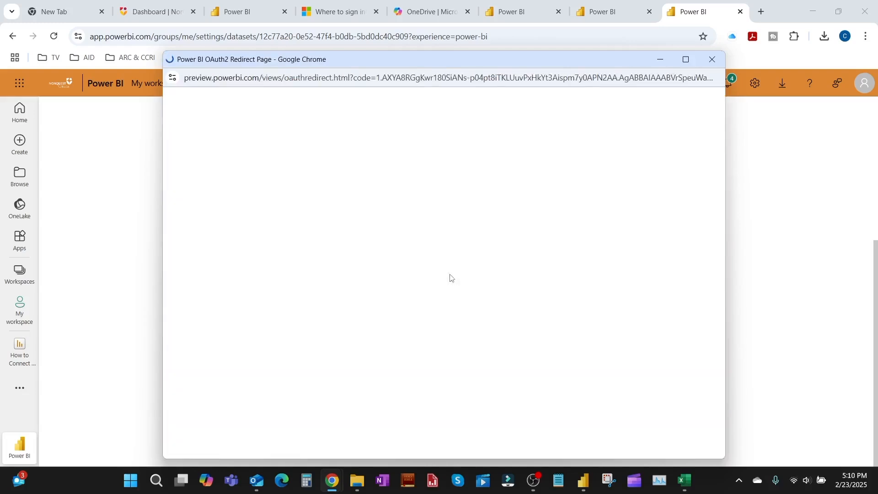
left_click(713, 59)
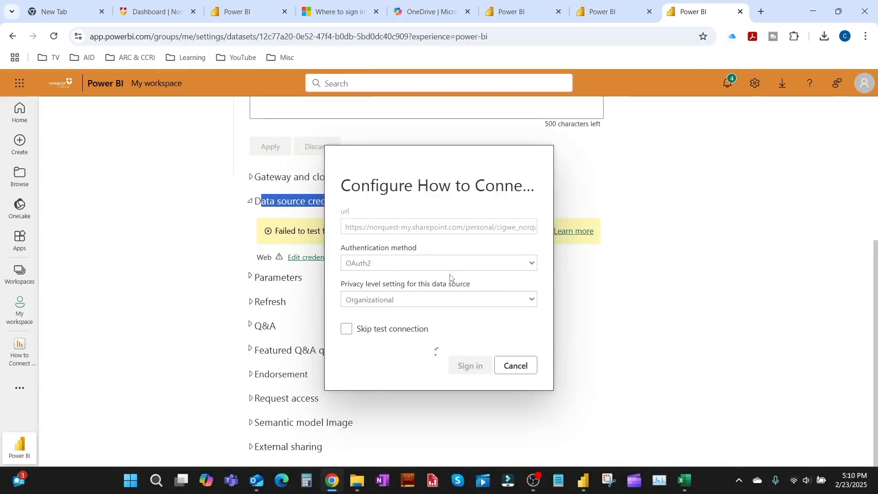
left_click(470, 365)
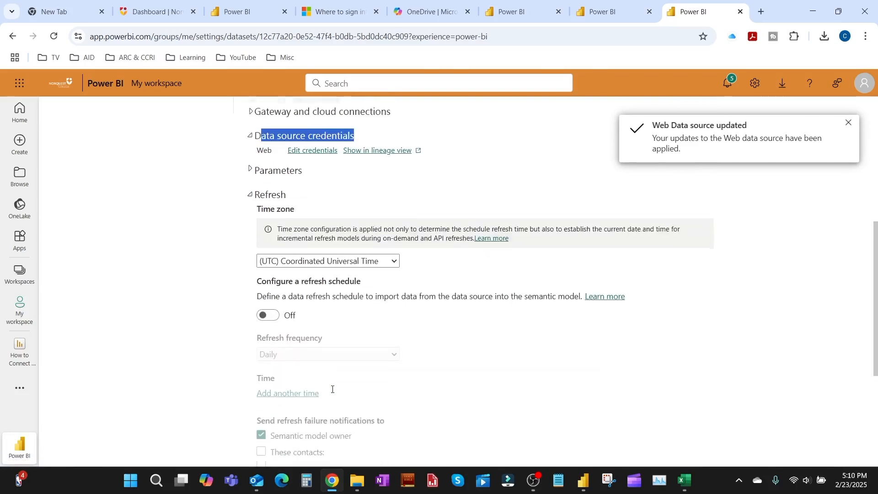
- Turn on a Daily refresh schedule with a 5:00 AM time slot and apply it
left_click(268, 315)
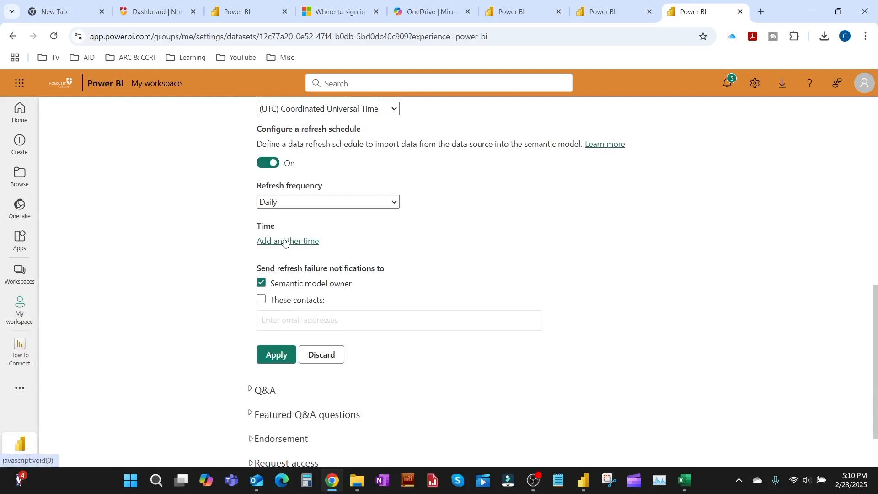
left_click(271, 242)
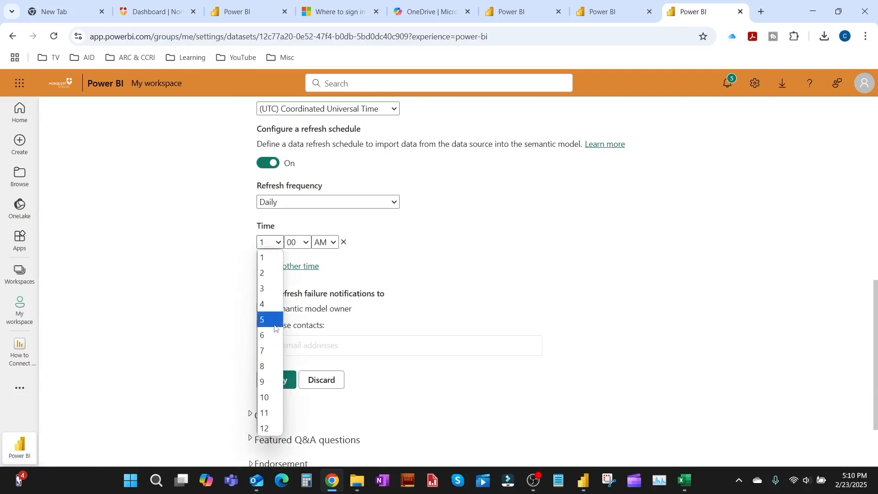
left_click(262, 320)
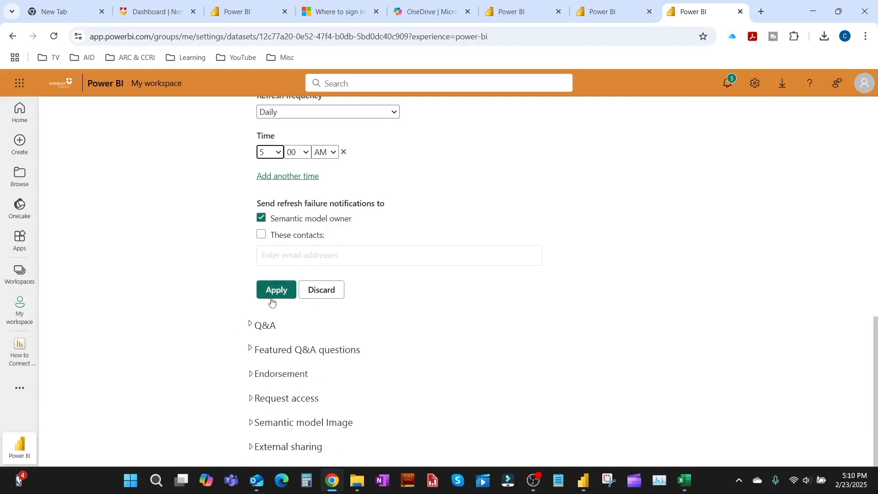
left_click(275, 290)
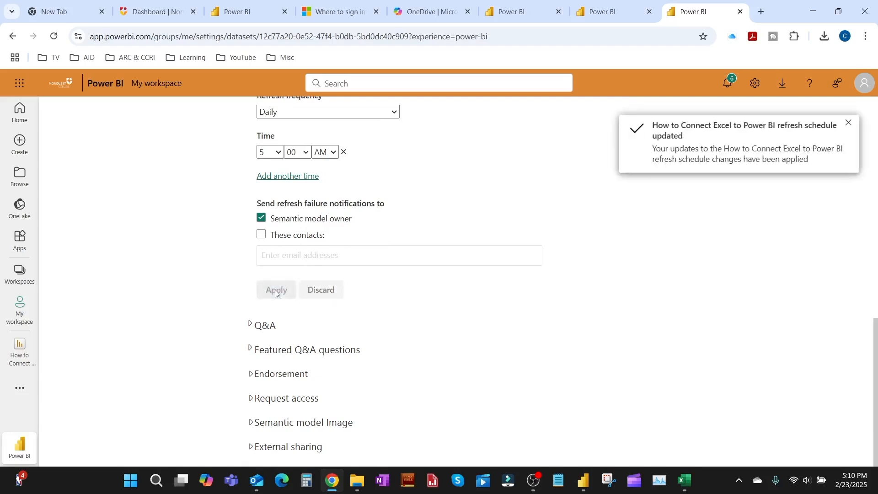
scroll("up", 3)
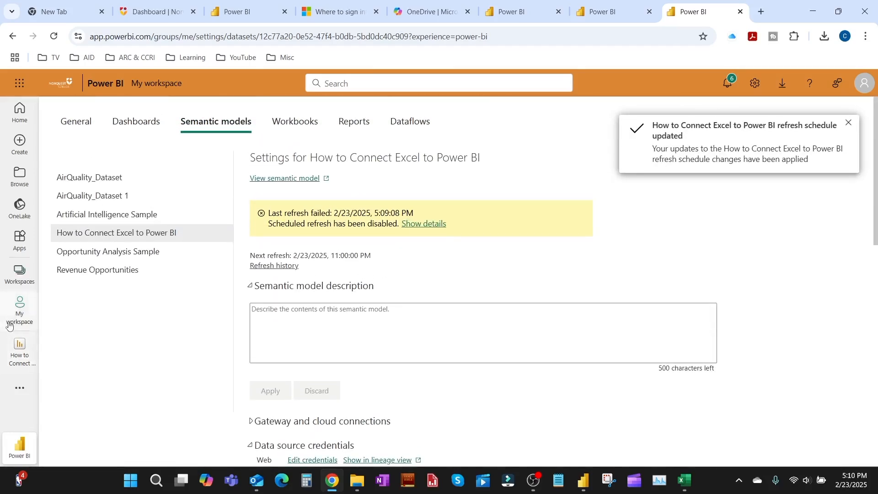
- Refresh the semantic model from My workspace and confirm the last refresh succeeded
left_click(20, 312)
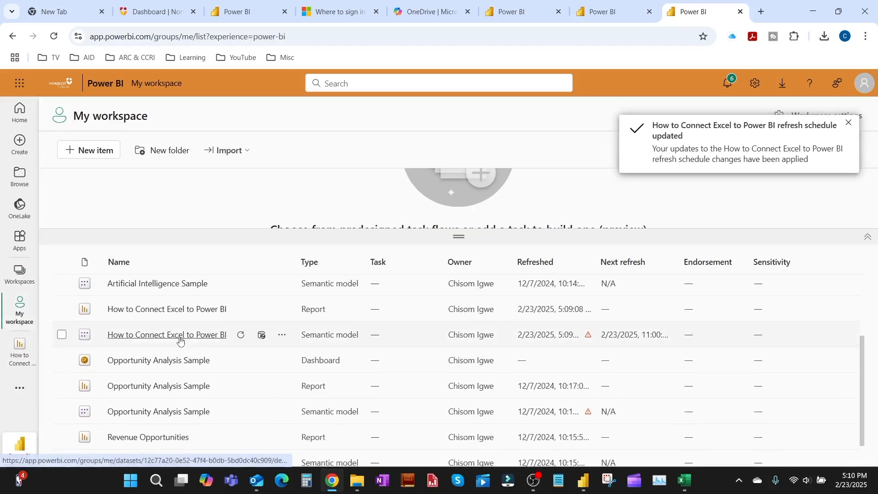
left_click(241, 335)
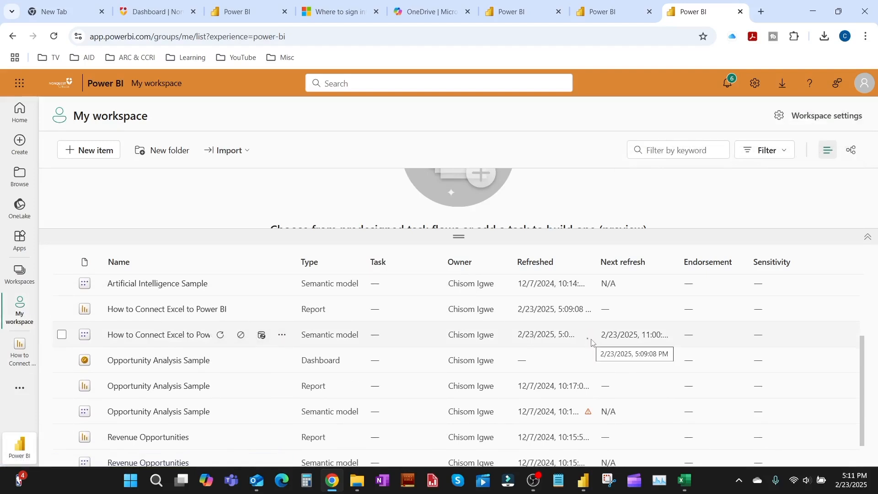
mouse_move(585, 352)
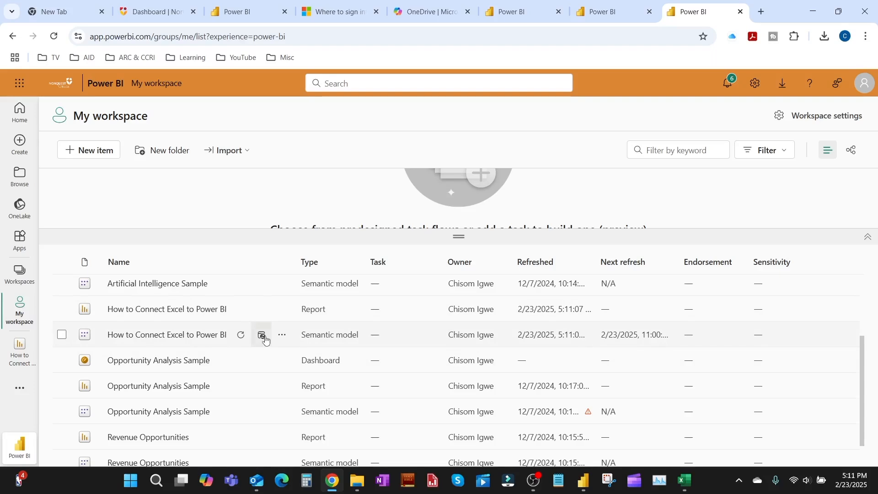
left_click(262, 335)
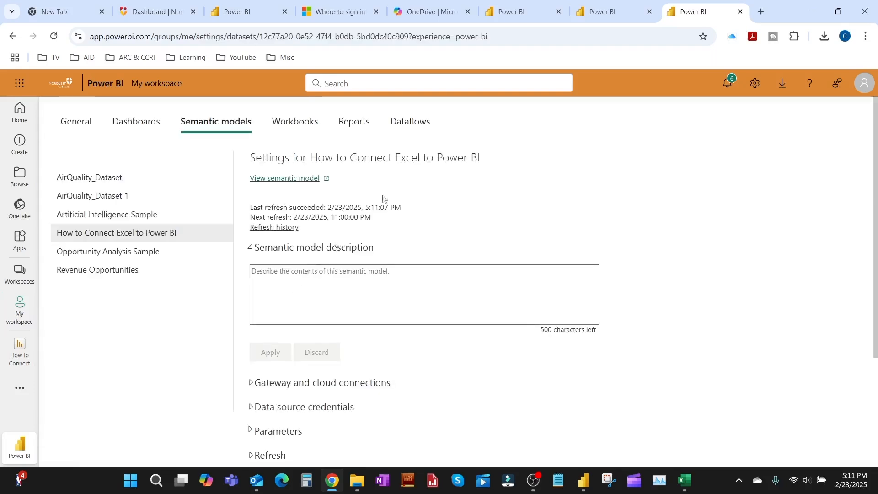
left_click_drag(297, 207, 401, 206)
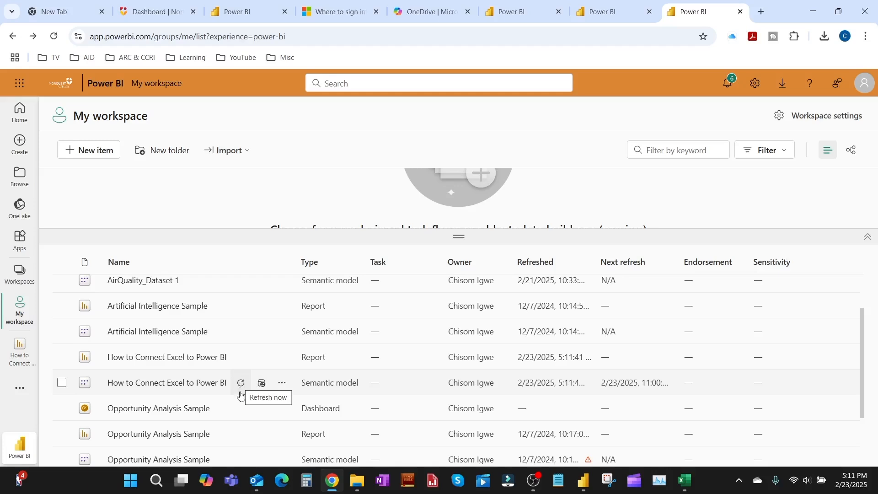
mouse_move(240, 384)
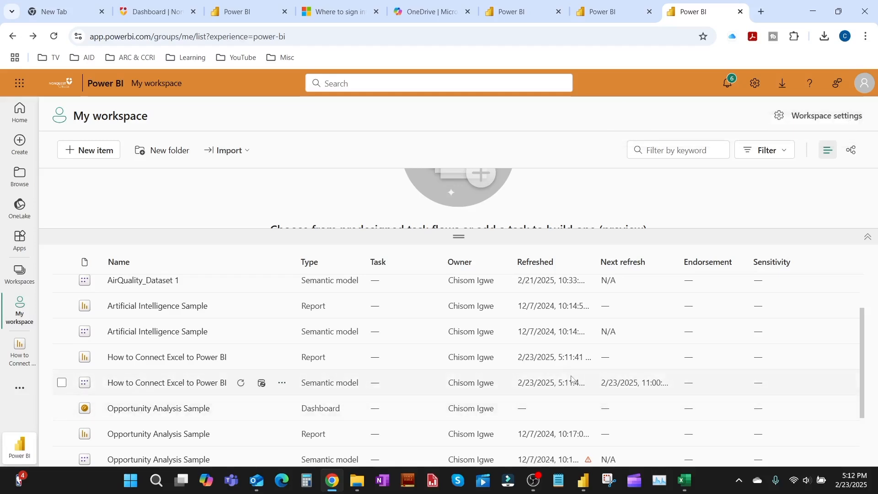
mouse_move(572, 382)
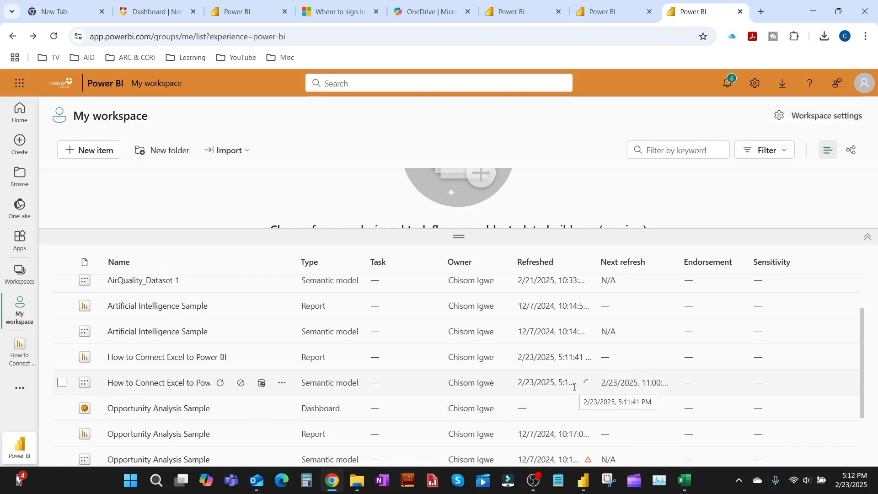